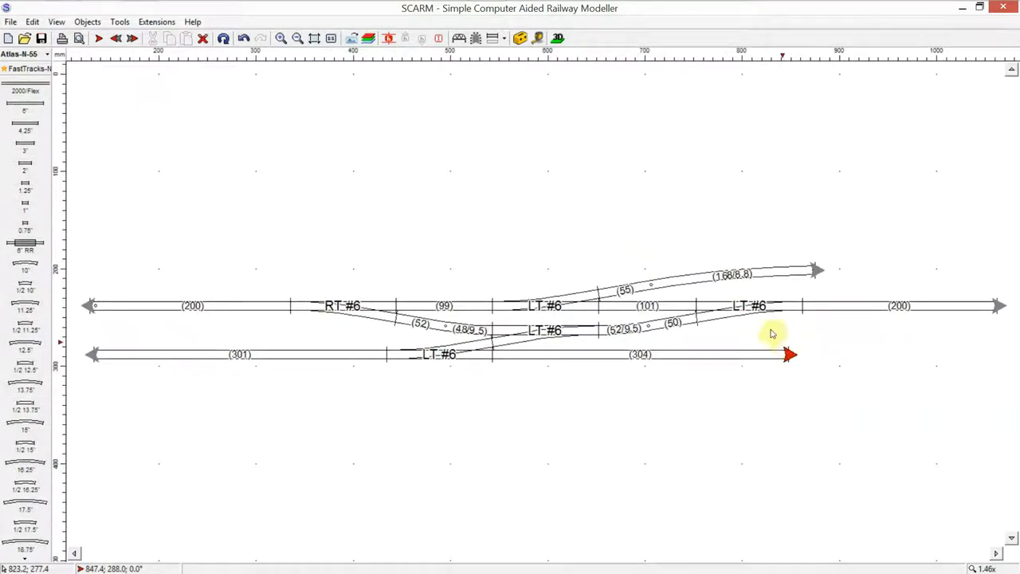
pyautogui.moveTo(532, 322)
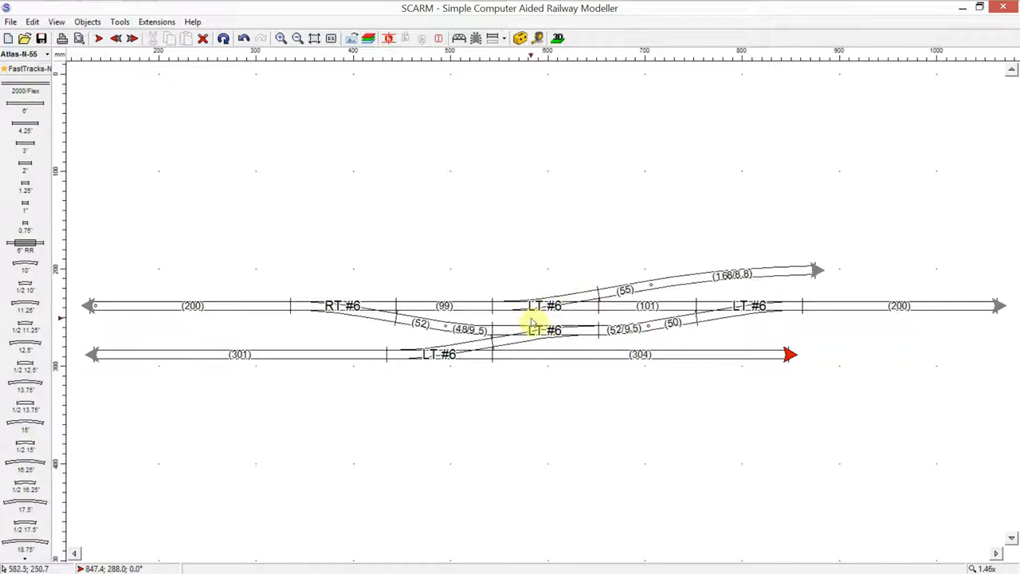
# Start a blank new layout, keeping the FastTracks-N library loaded.
pyautogui.click(98, 39)
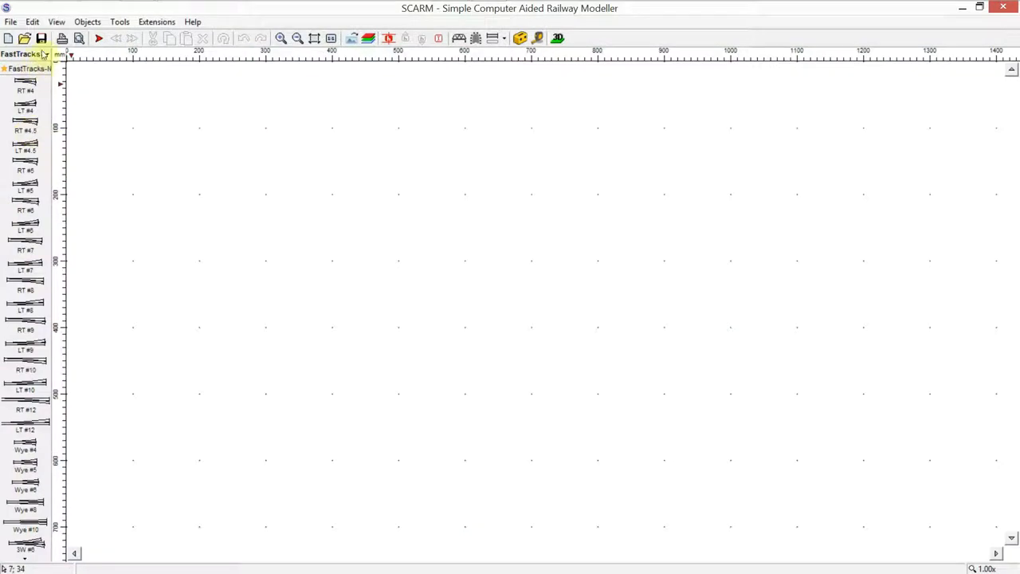
# Check the track library list, keep FastTracks-N, and close the list to place LT #6.
pyautogui.click(45, 53)
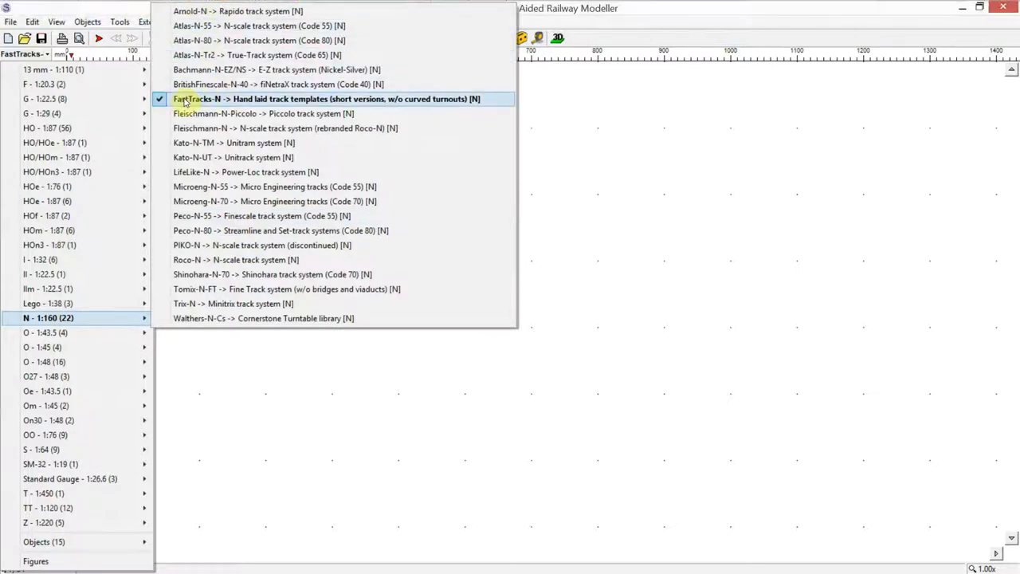
pyautogui.moveTo(233, 102)
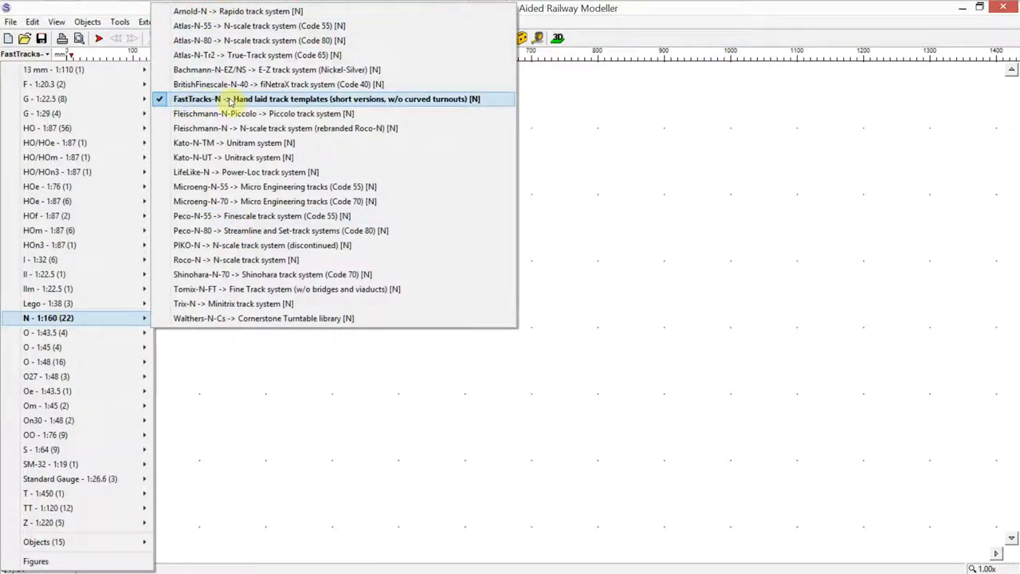
pyautogui.moveTo(223, 26)
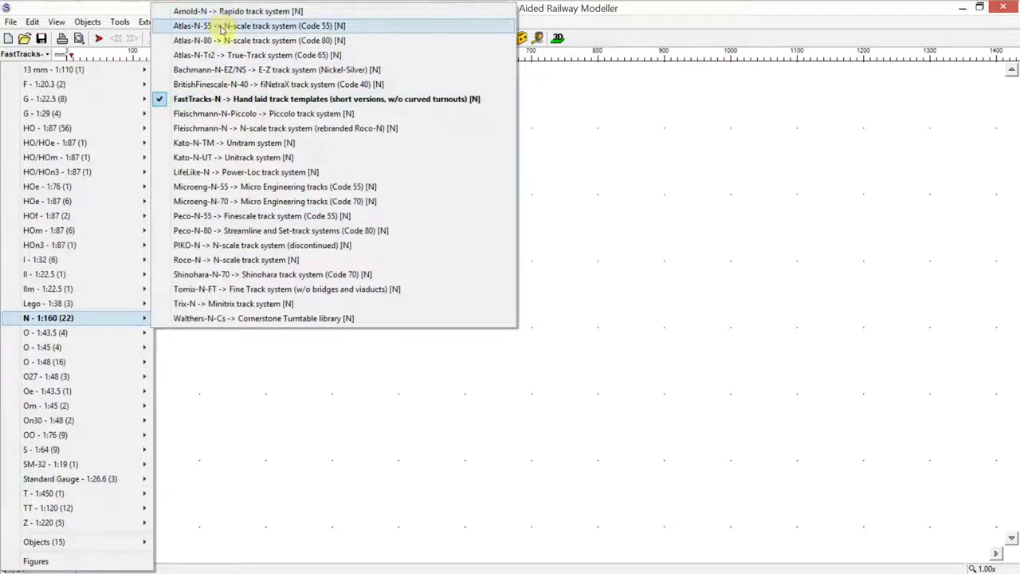
pyautogui.click(325, 99)
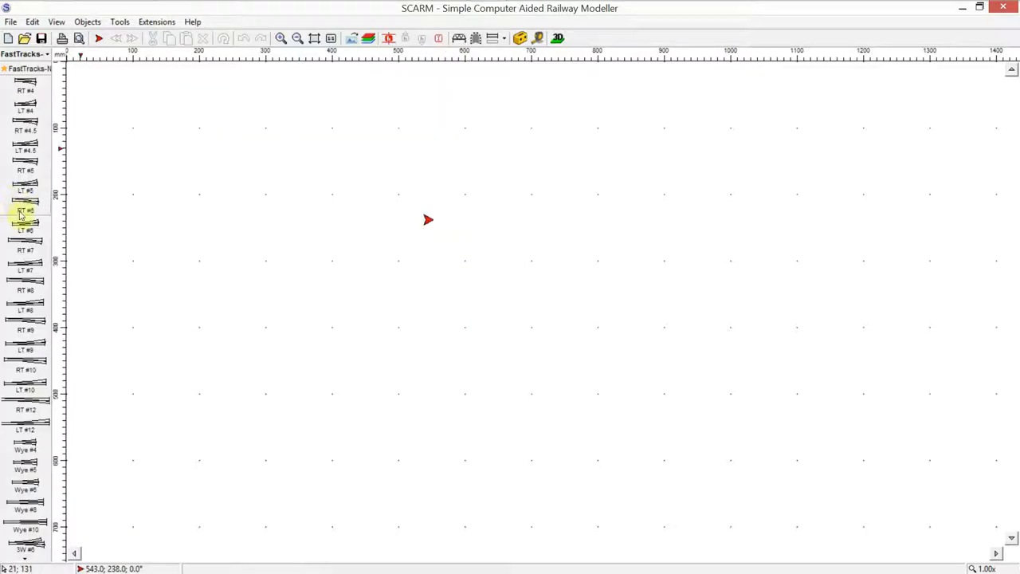
pyautogui.moveTo(24, 232)
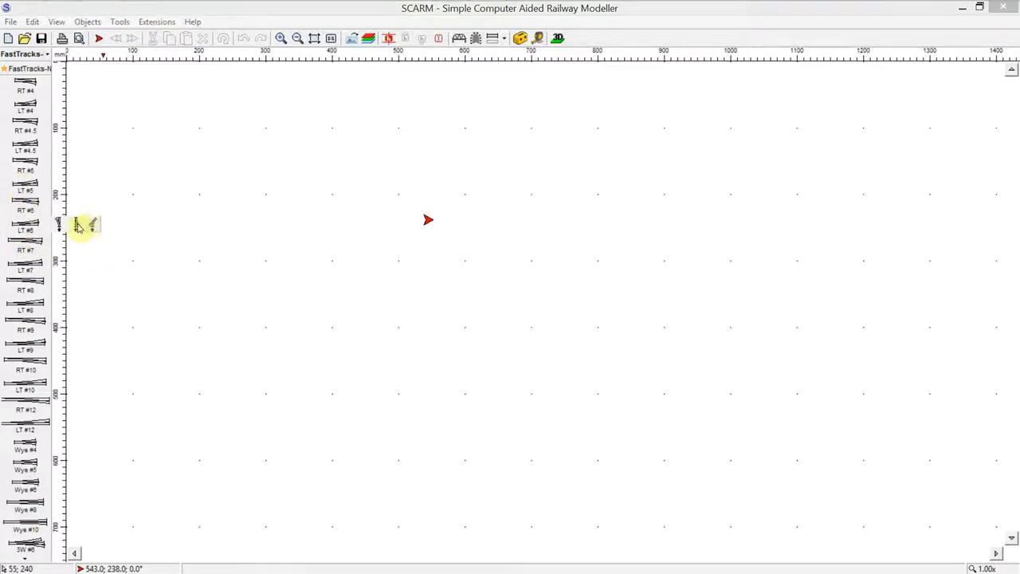
pyautogui.moveTo(26, 226)
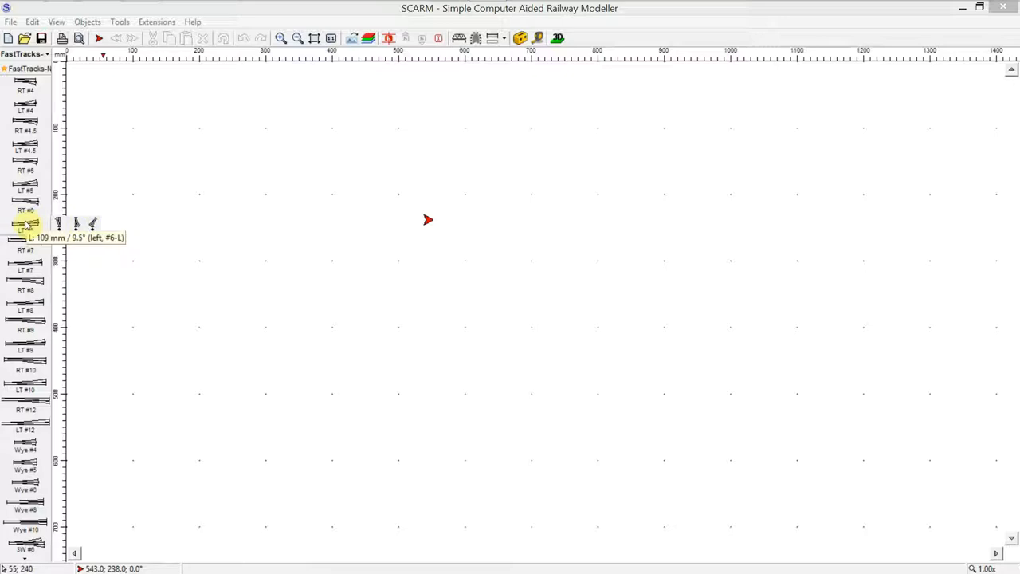
pyautogui.moveTo(425, 215)
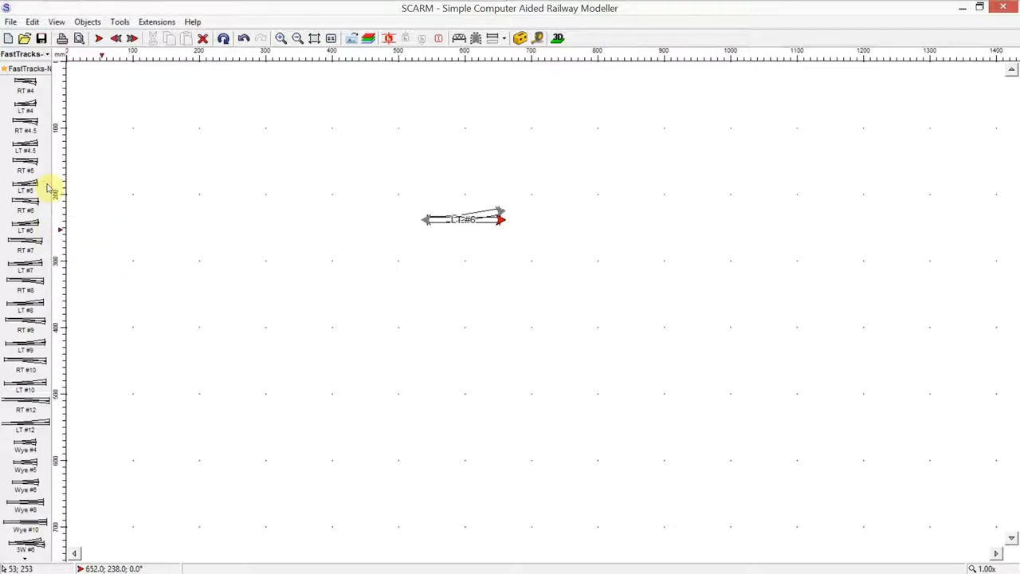
pyautogui.moveTo(348, 232)
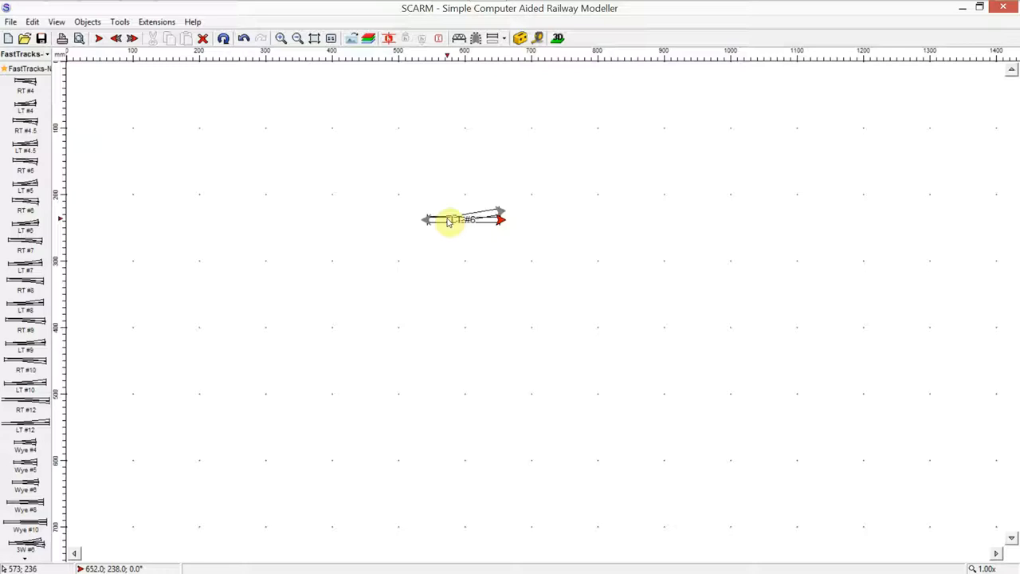
# Draw a straight flex-track section (101) out from the LT #6 turnout.
pyautogui.click(23, 53)
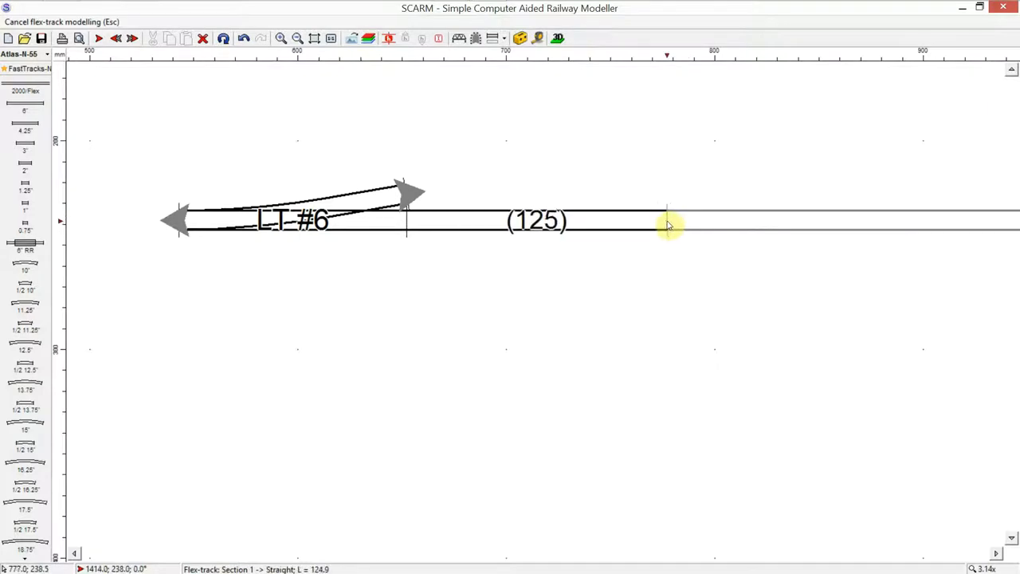
pyautogui.moveTo(667, 225); pyautogui.dragTo(634, 225)
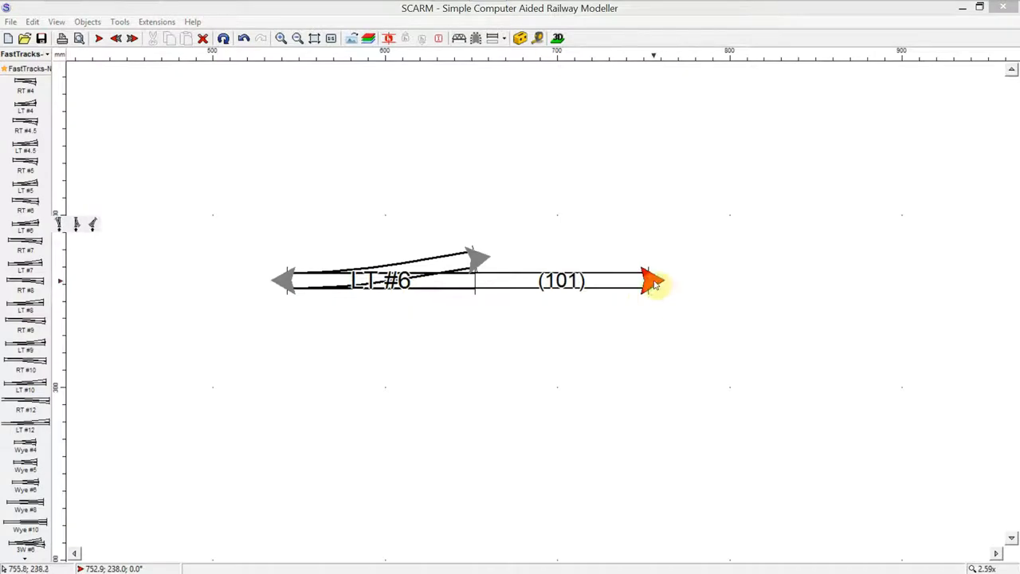
pyautogui.moveTo(155, 233)
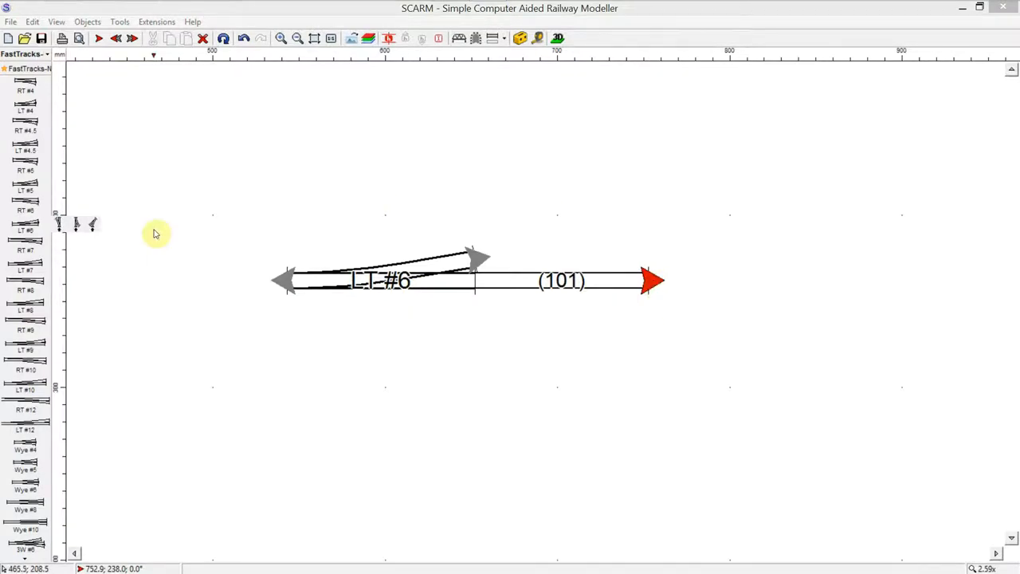
pyautogui.click(23, 54)
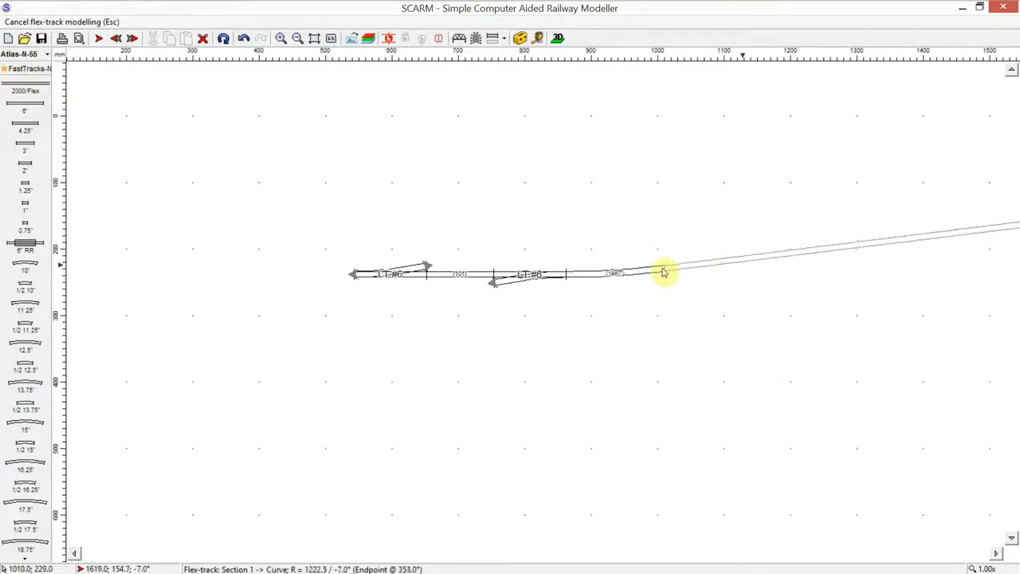
# Split the long flex track past the second LT #6 to remove its curved tail.
pyautogui.scroll(3)
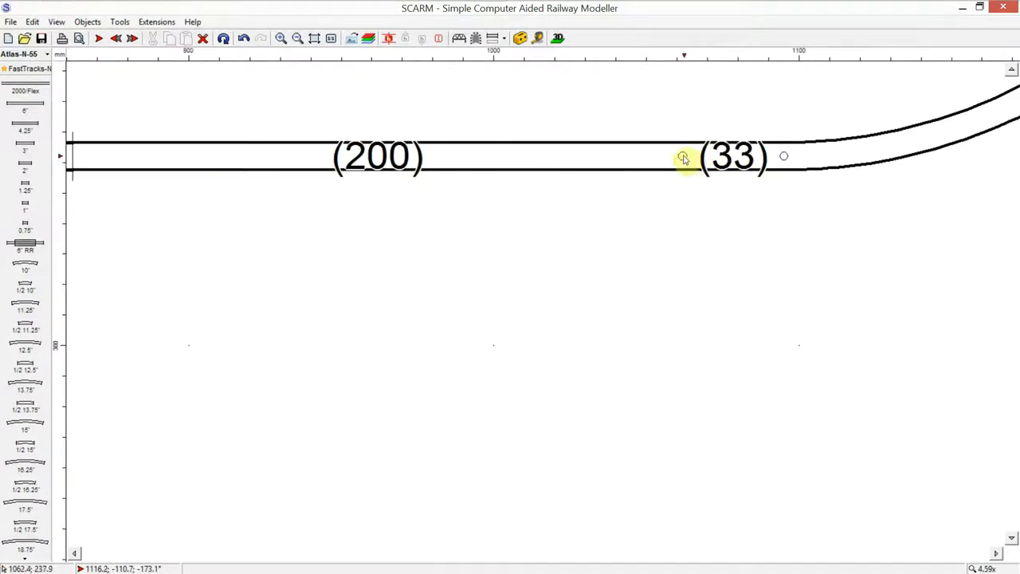
pyautogui.rightClick(683, 157)
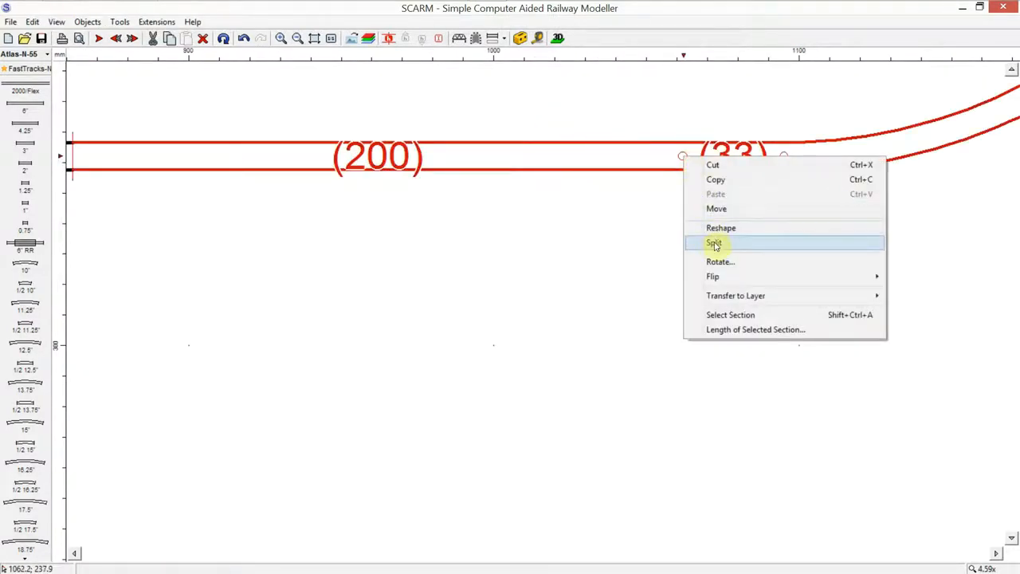
pyautogui.click(714, 242)
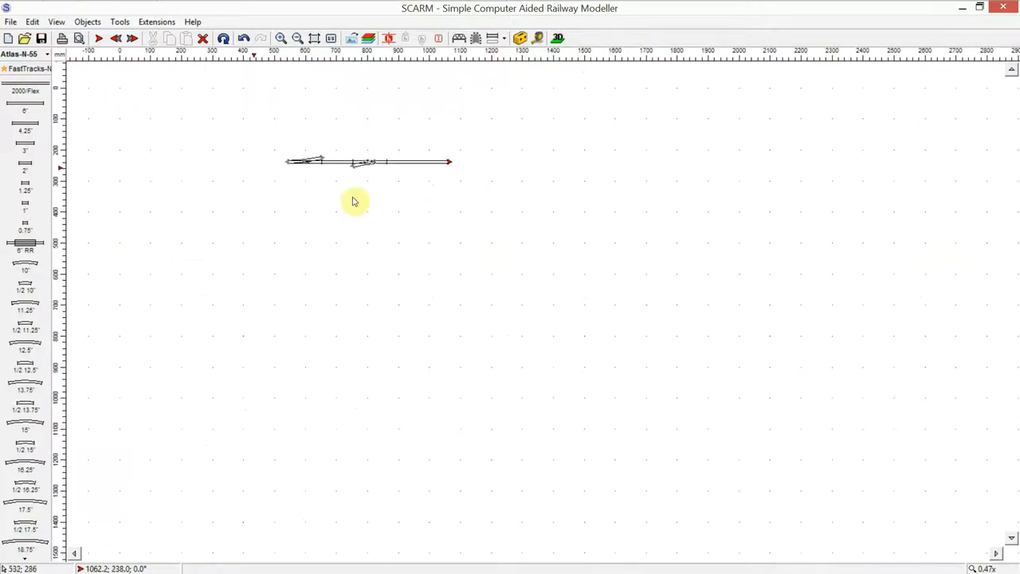
pyautogui.moveTo(236, 162)
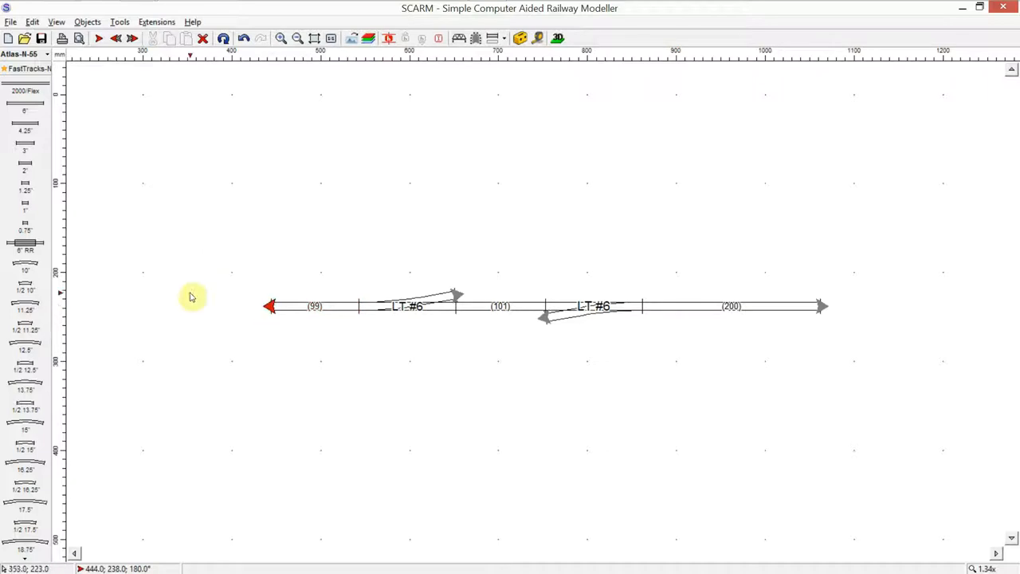
# Switch back to the FastTracks-N turnout library to add the RT #6.
pyautogui.click(24, 53)
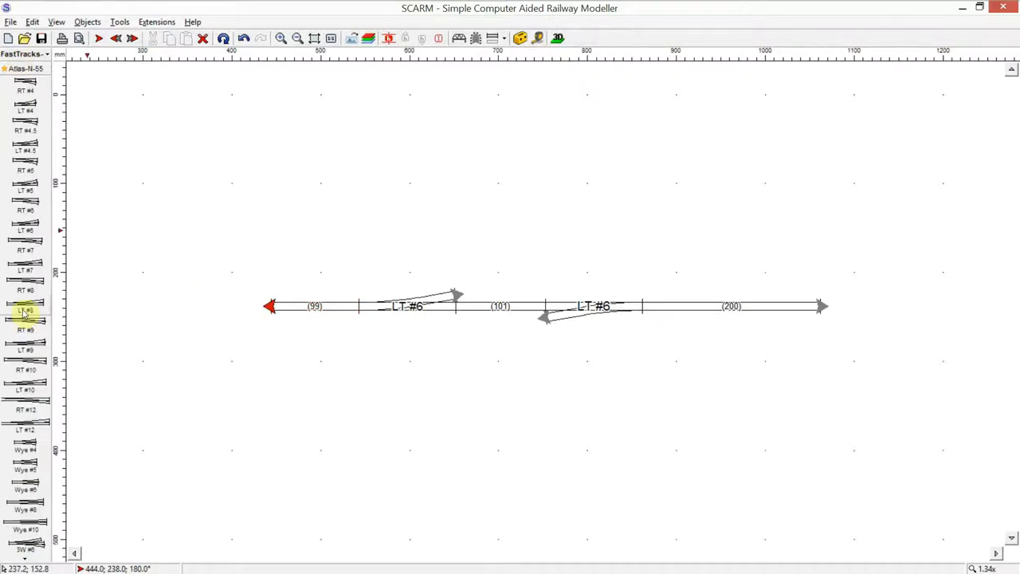
pyautogui.moveTo(26, 230)
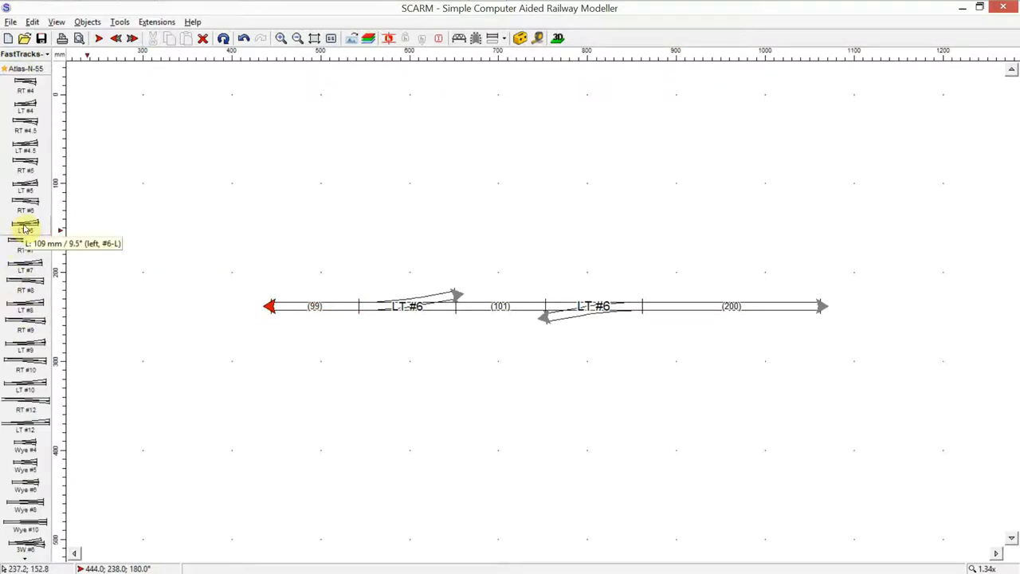
pyautogui.moveTo(26, 209)
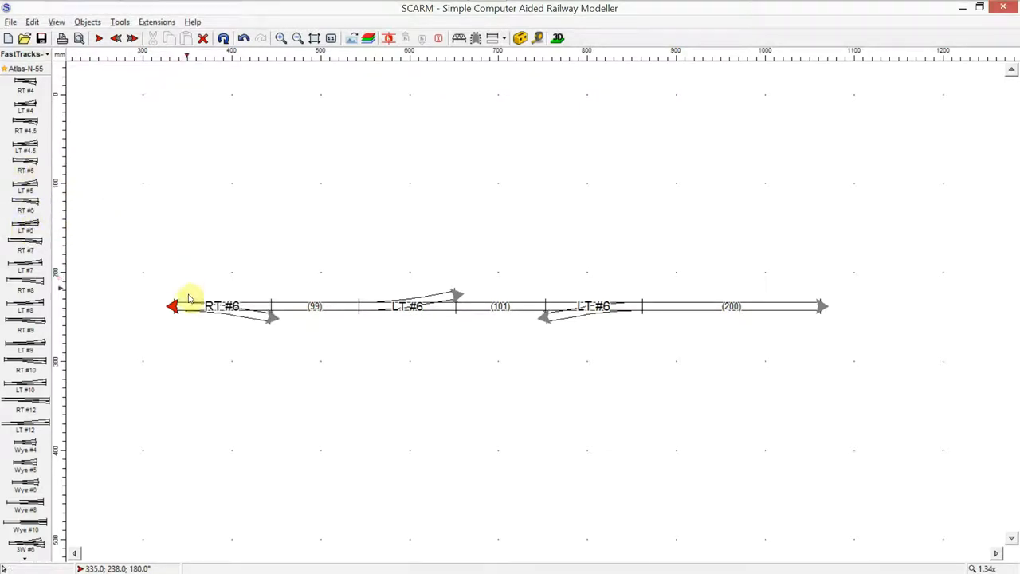
pyautogui.moveTo(271, 332)
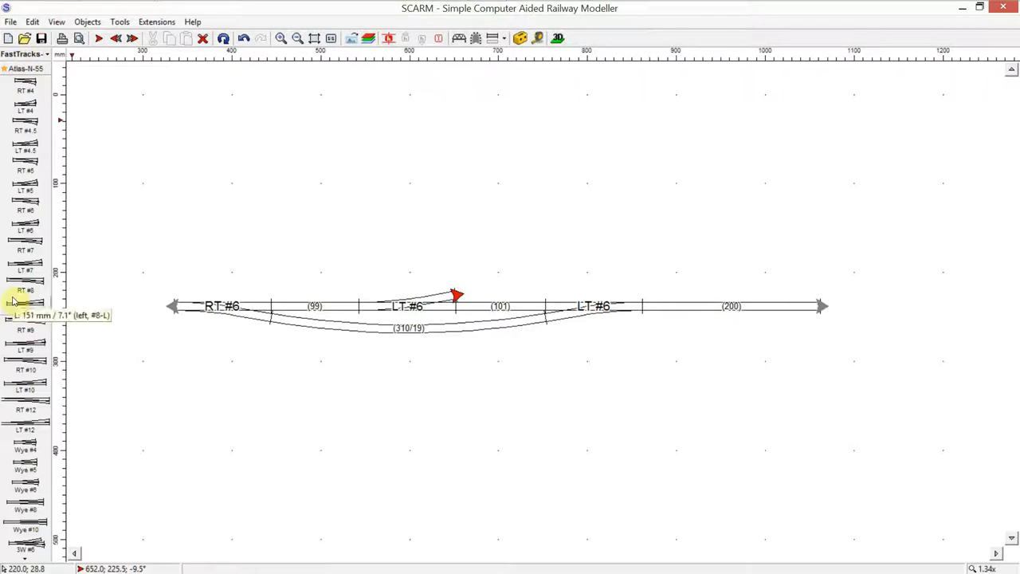
pyautogui.moveTo(26, 250)
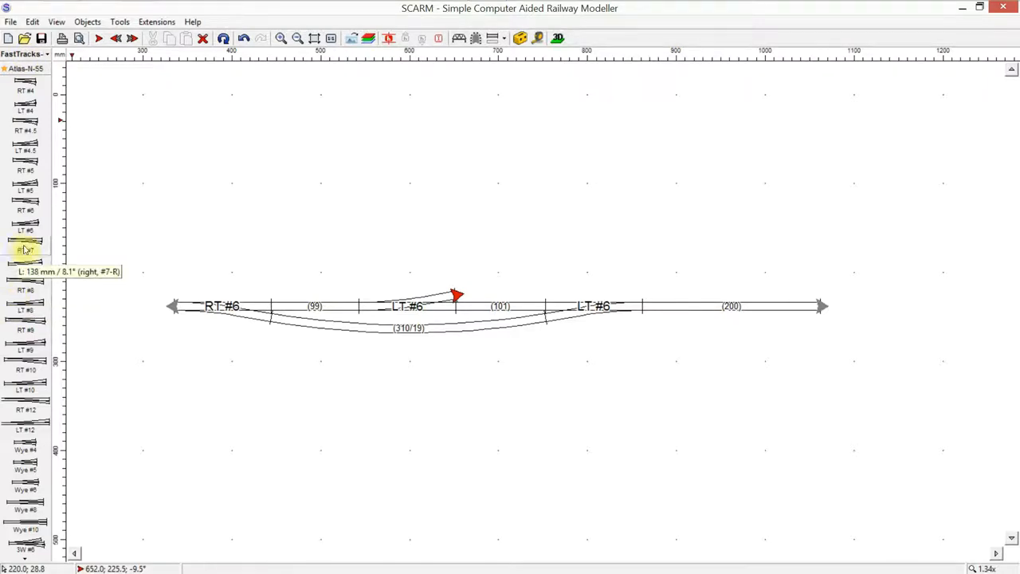
pyautogui.moveTo(25, 231)
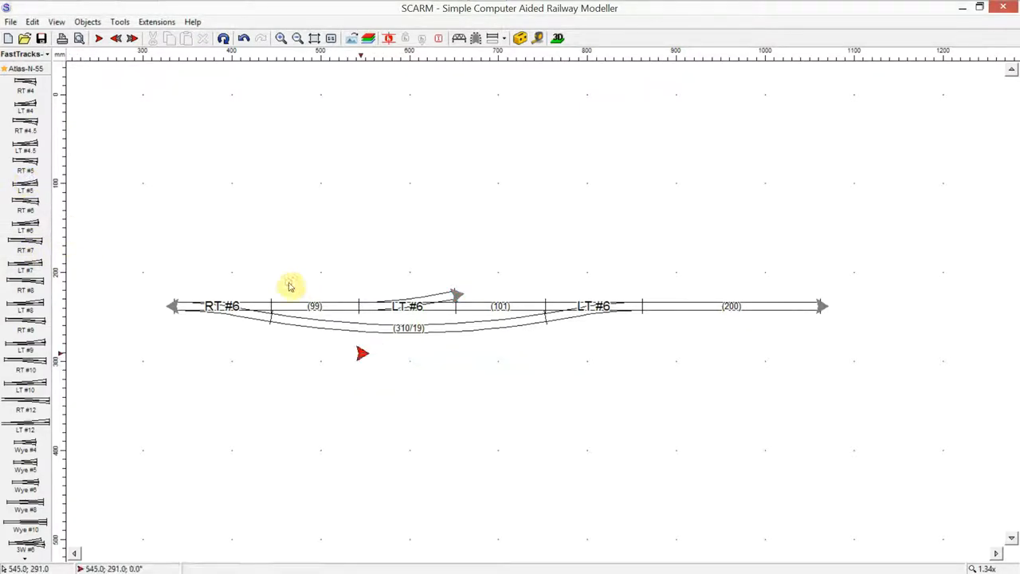
pyautogui.moveTo(26, 230)
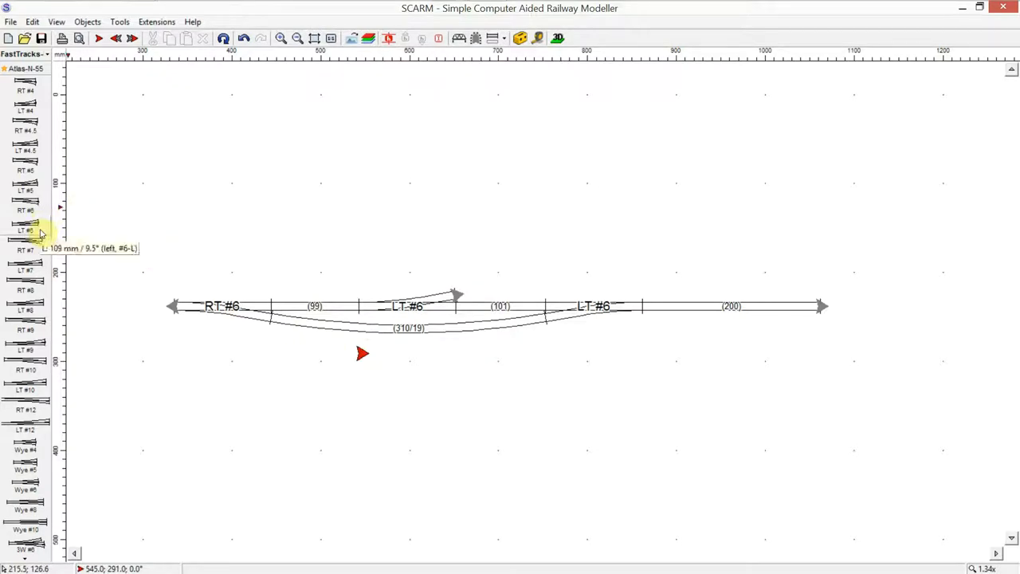
pyautogui.moveTo(26, 226)
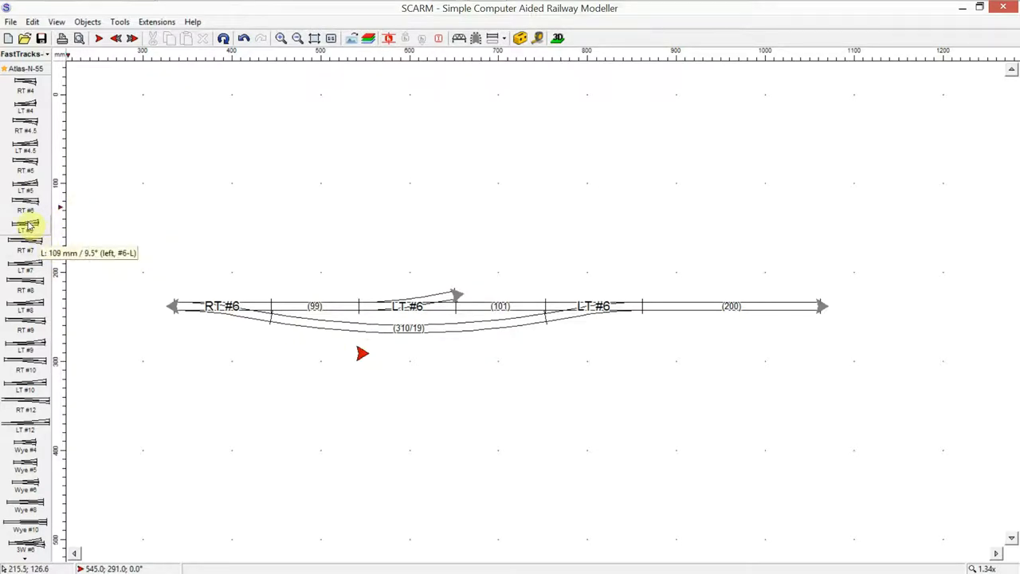
# Place an LT #6 turnout onto the lower curved track to form the siding.
pyautogui.click(25, 226)
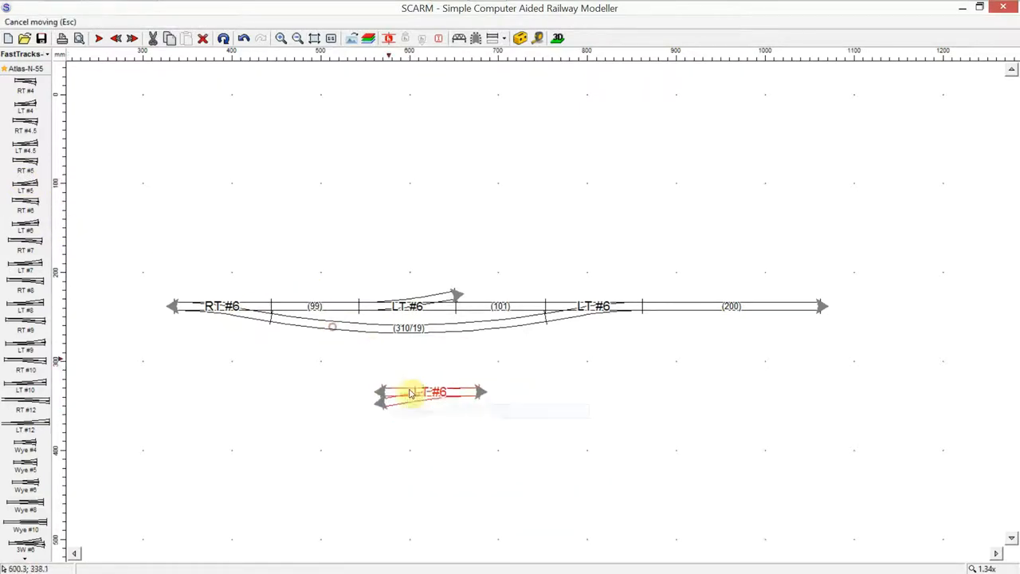
pyautogui.moveTo(431, 392); pyautogui.dragTo(407, 331)
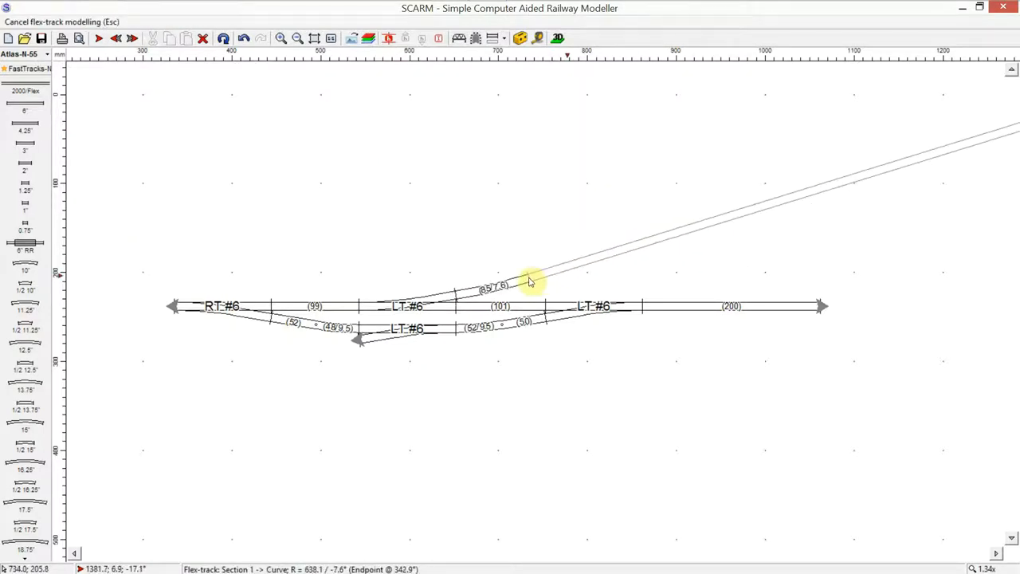
pyautogui.moveTo(524, 289)
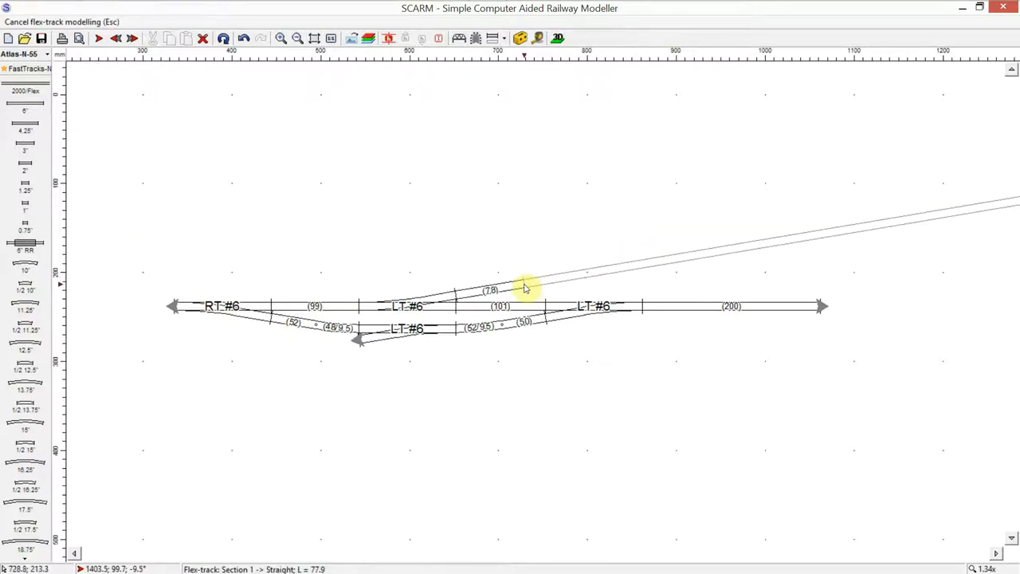
pyautogui.moveTo(530, 287)
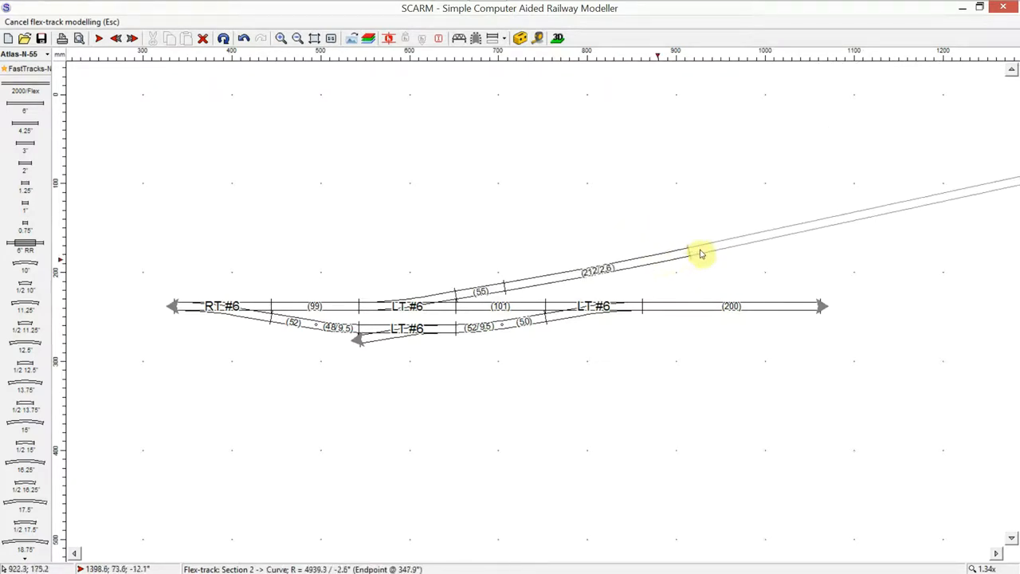
pyautogui.moveTo(516, 243)
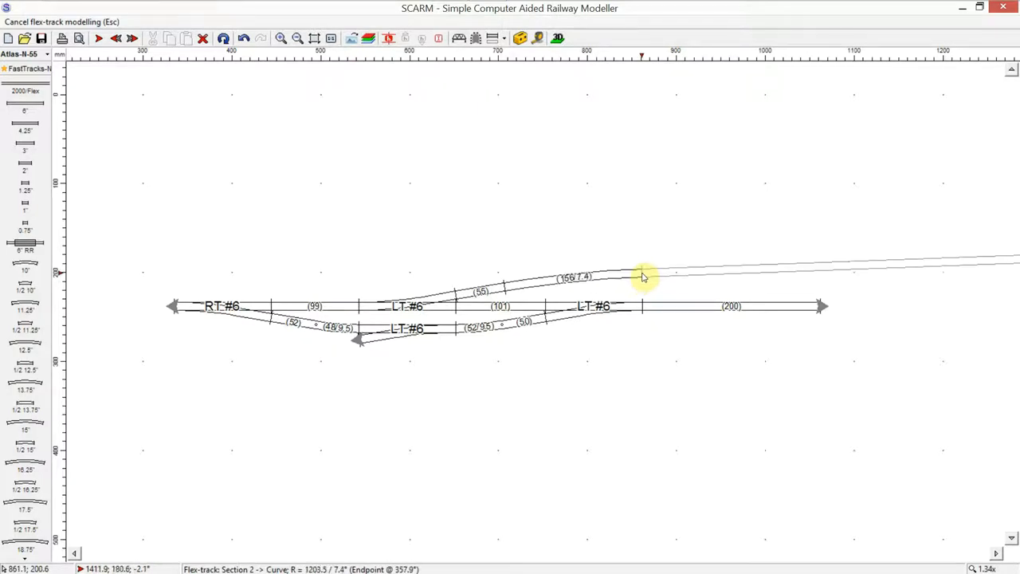
pyautogui.moveTo(652, 277)
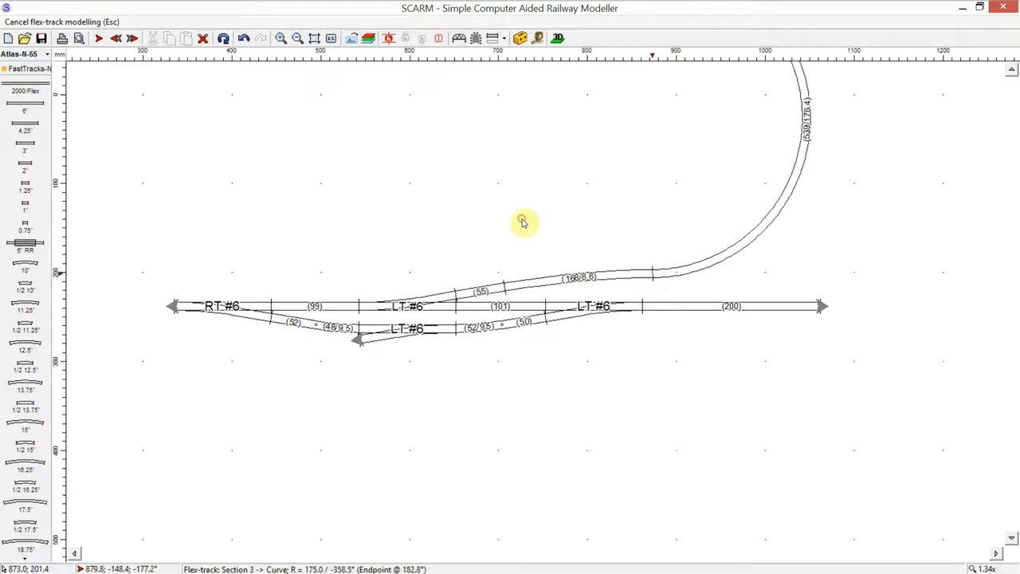
pyautogui.moveTo(644, 243)
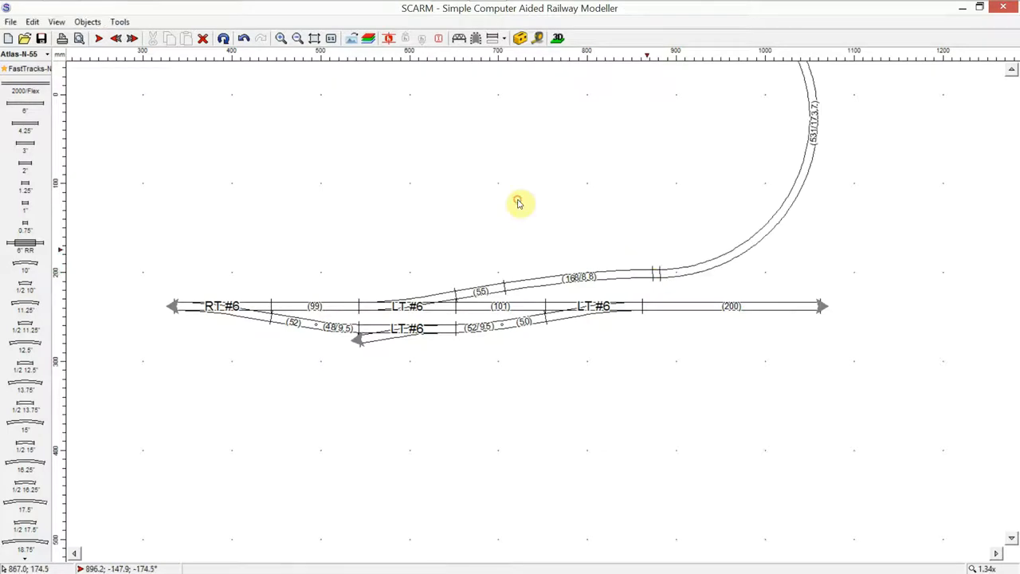
# Zoom the view around the new upward-curving spur from the upper LT #6.
pyautogui.scroll(3)
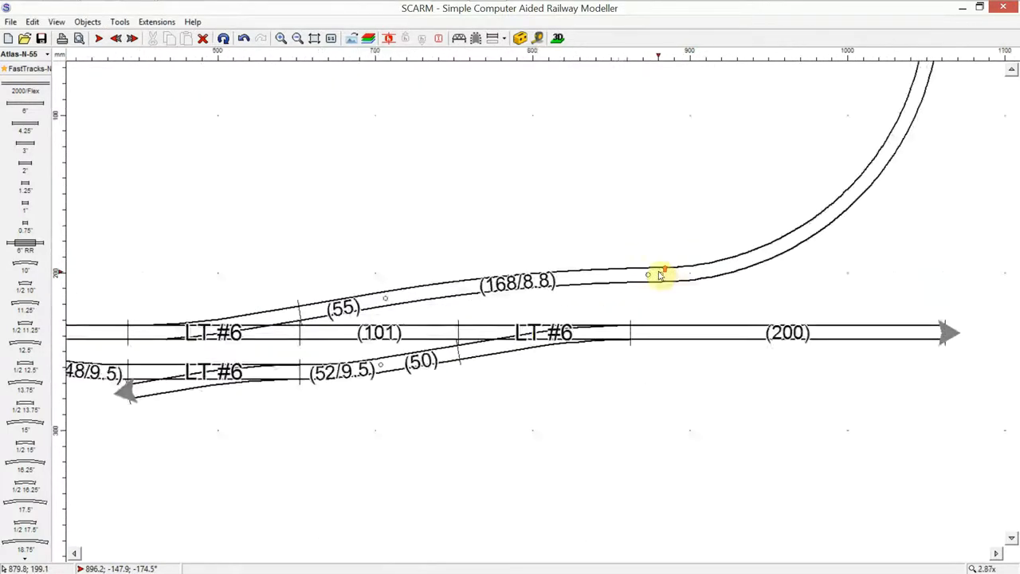
# Measure the upper spur's section length (224.76 mm) and close the report.
pyautogui.rightClick(662, 275)
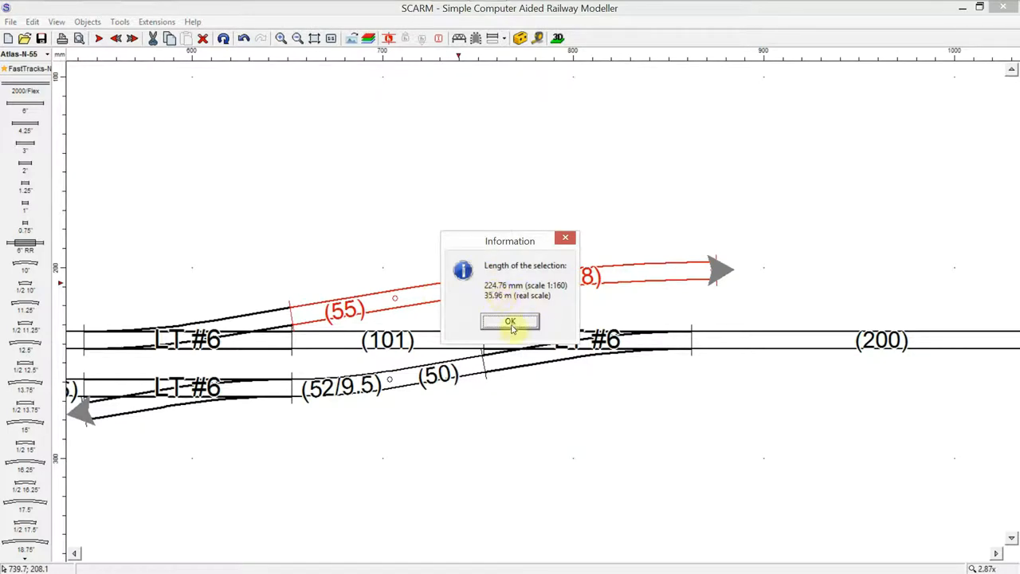
pyautogui.click(510, 321)
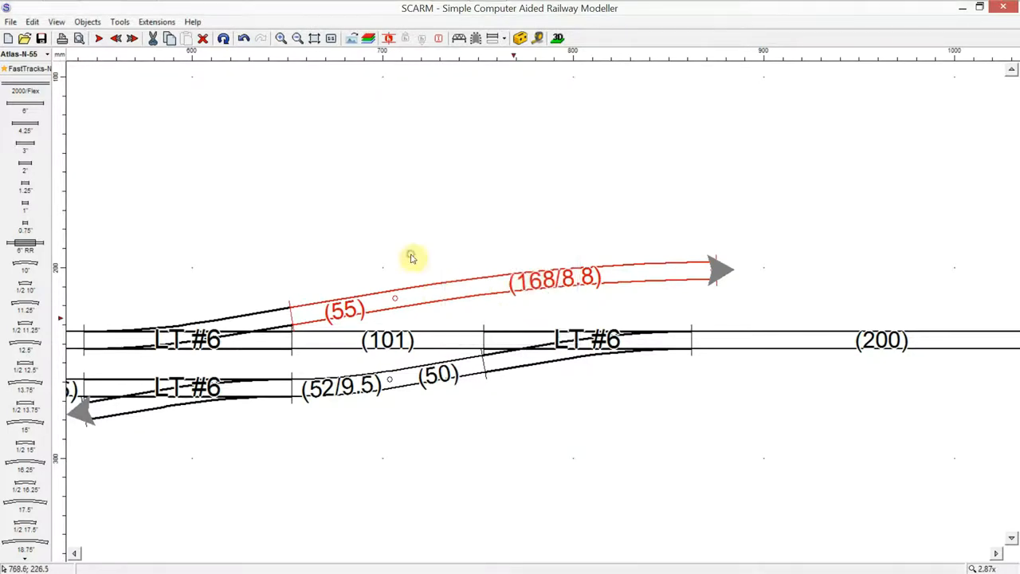
pyautogui.moveTo(807, 353)
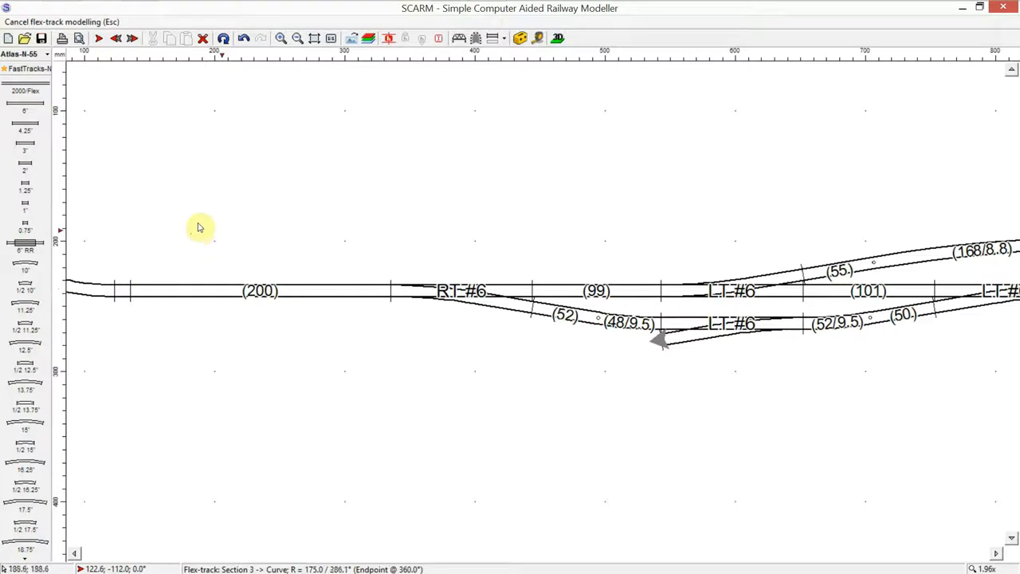
# Straighten the left 200 track with Reshape, then pick another LT #6 from FastTracks.
pyautogui.press('Escape')
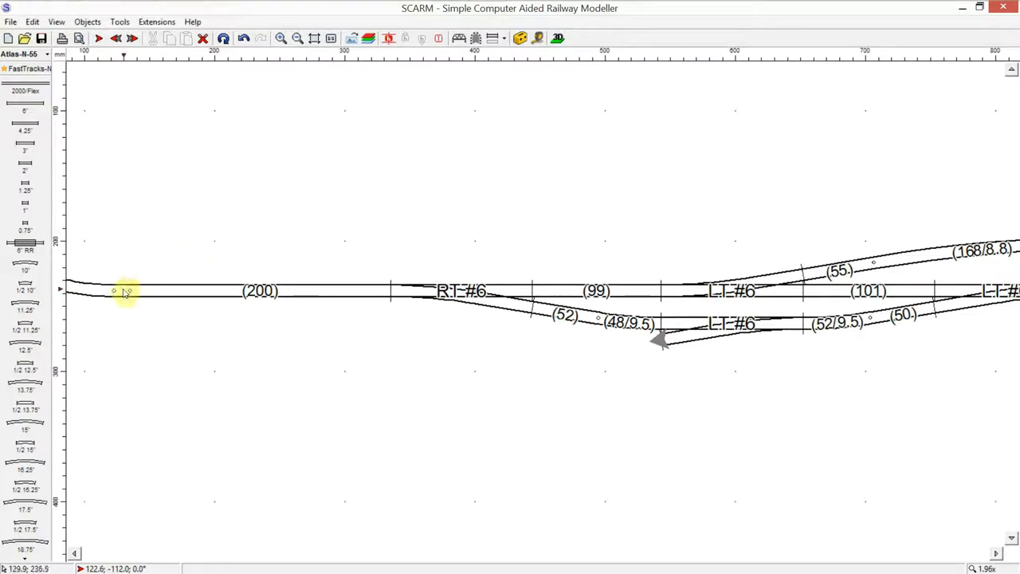
pyautogui.rightClick(123, 291)
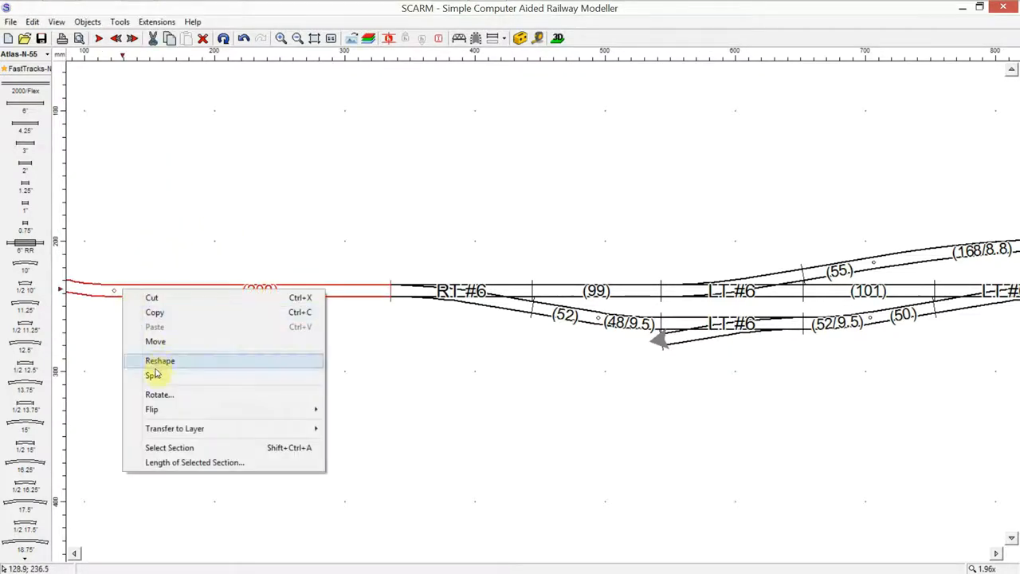
pyautogui.click(160, 361)
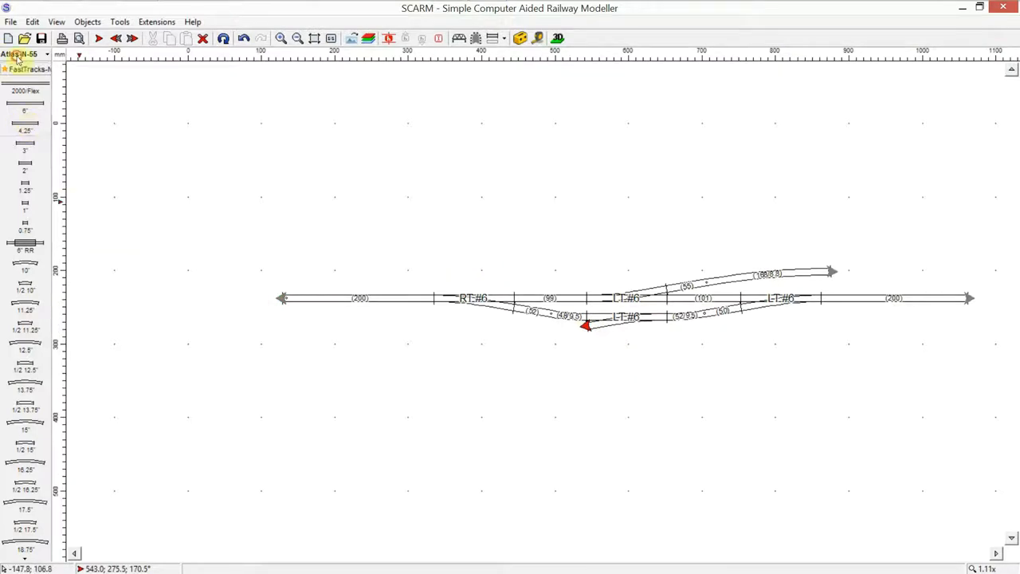
pyautogui.click(24, 53)
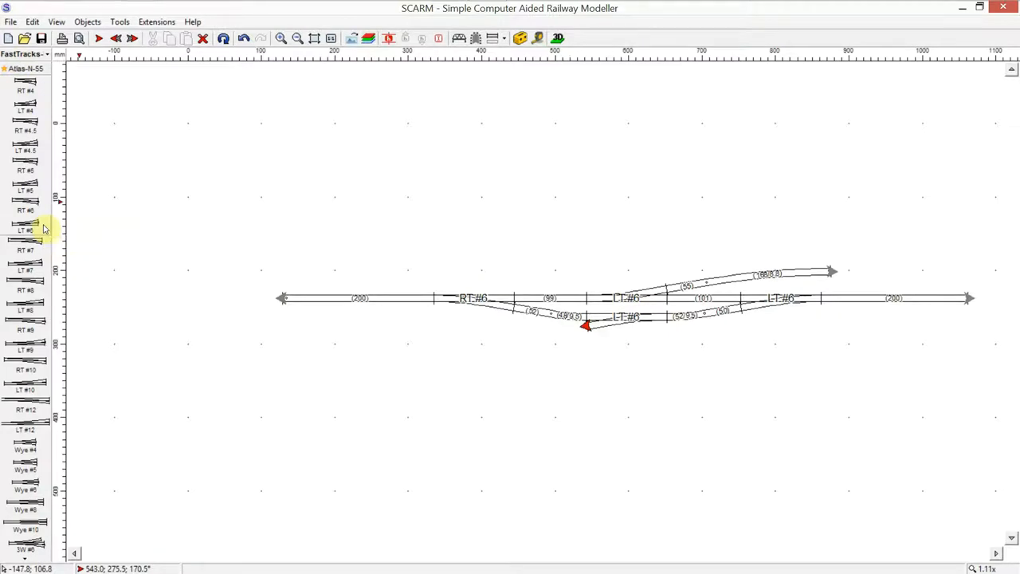
pyautogui.moveTo(25, 310)
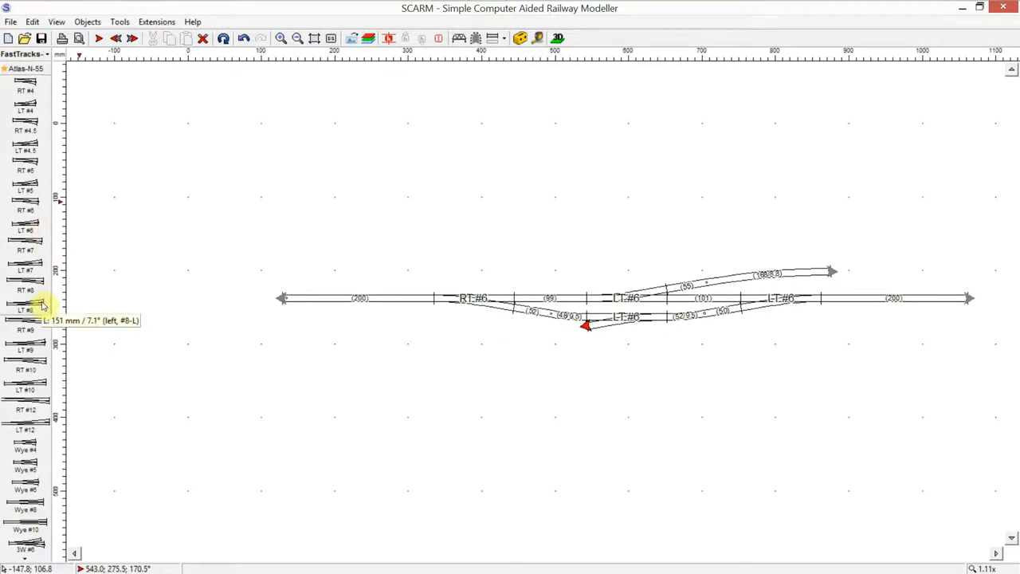
pyautogui.moveTo(26, 230)
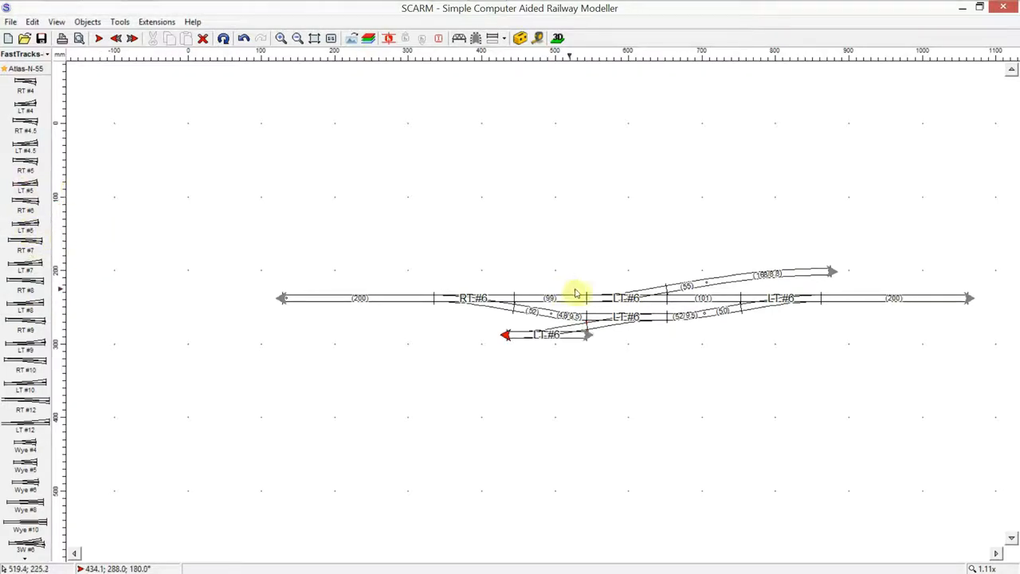
pyautogui.scroll(3)
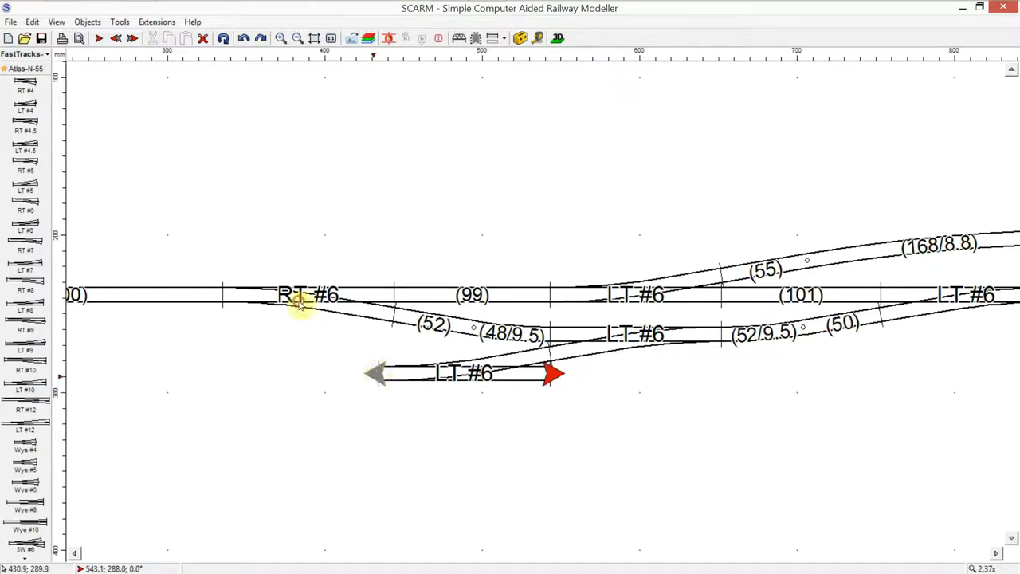
# Draw flex track from the newest LT #6 and split off its curve, leaving a 301 straight.
pyautogui.click(24, 53)
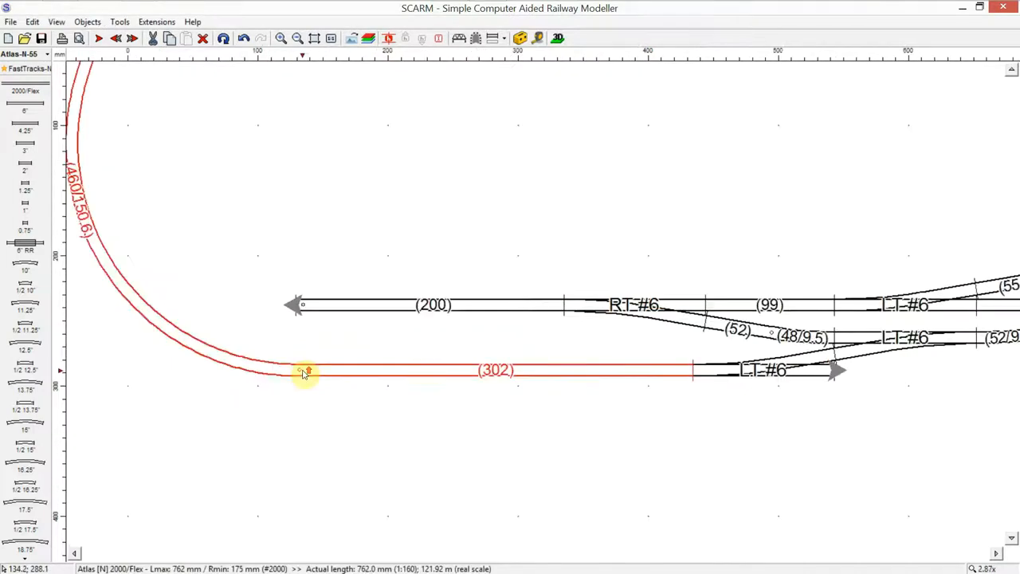
pyautogui.rightClick(305, 373)
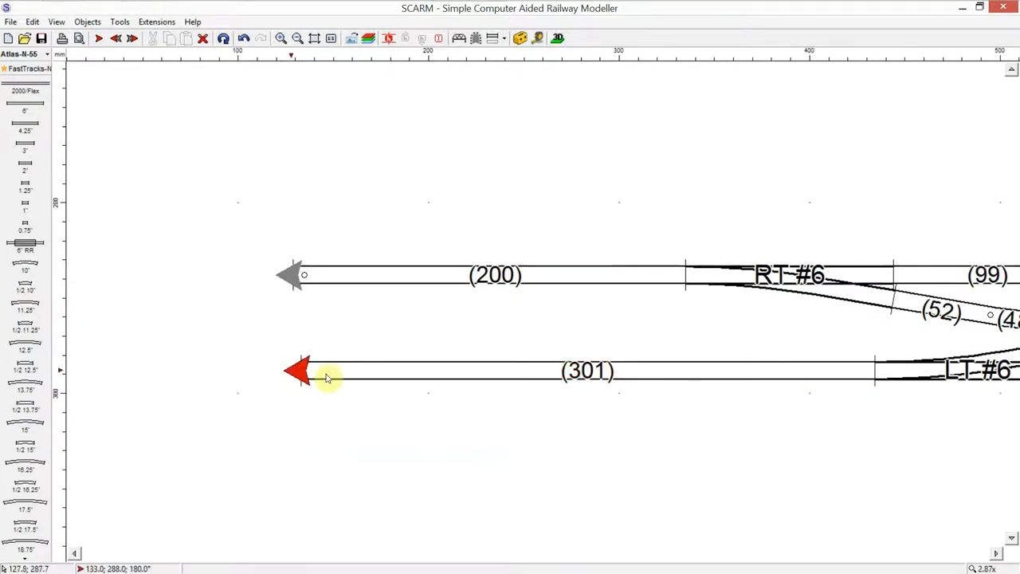
pyautogui.scroll(-3)
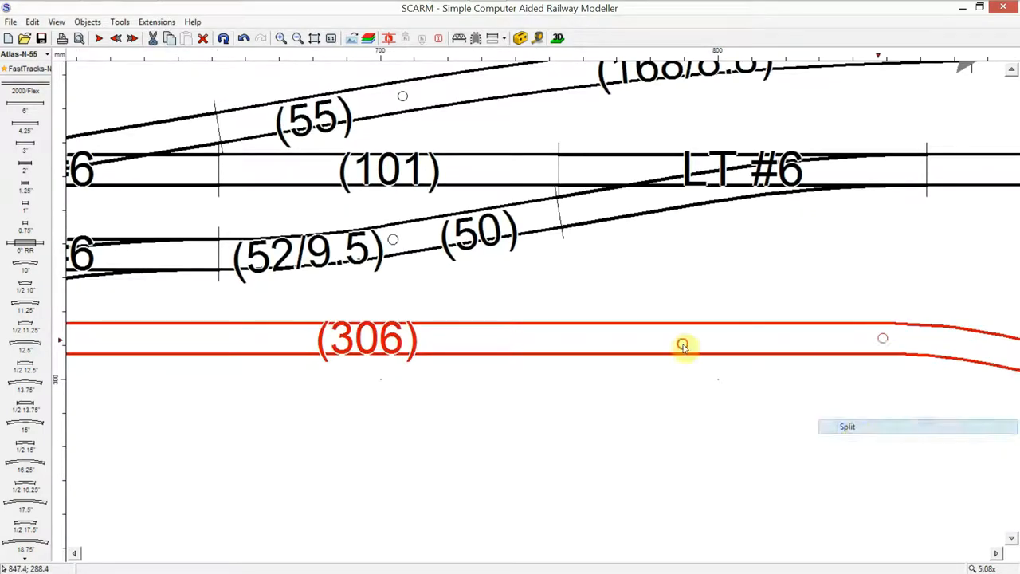
# Split the right track where its curve begins, then launch the train simulator with this layout.
pyautogui.click(683, 346)
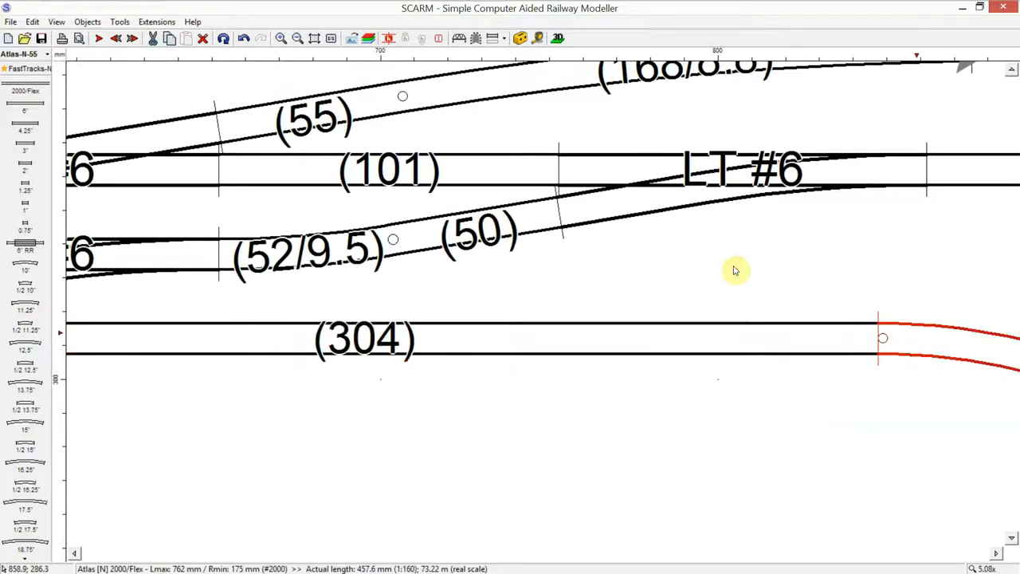
pyautogui.scroll(-3)
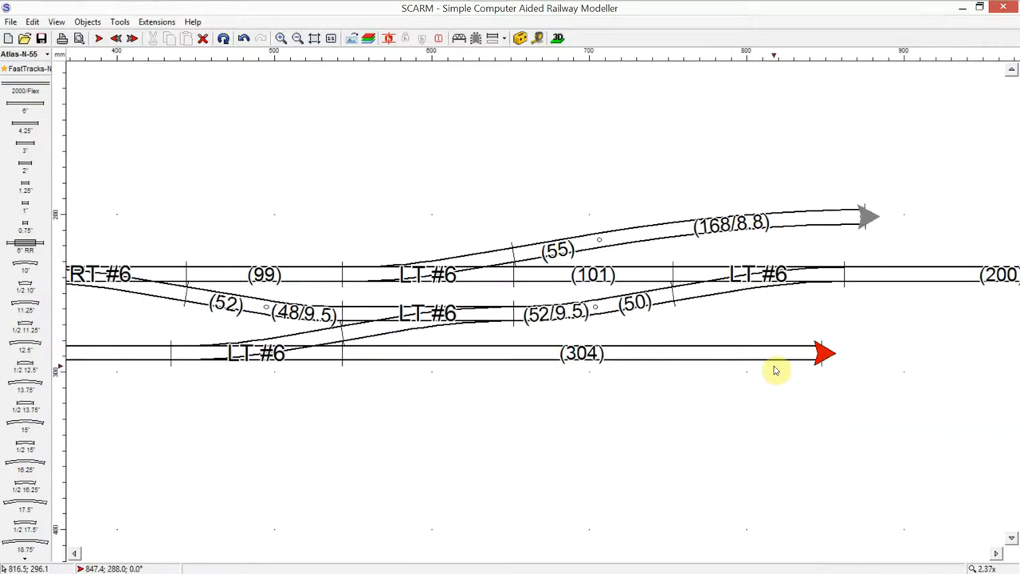
pyautogui.scroll(-3)
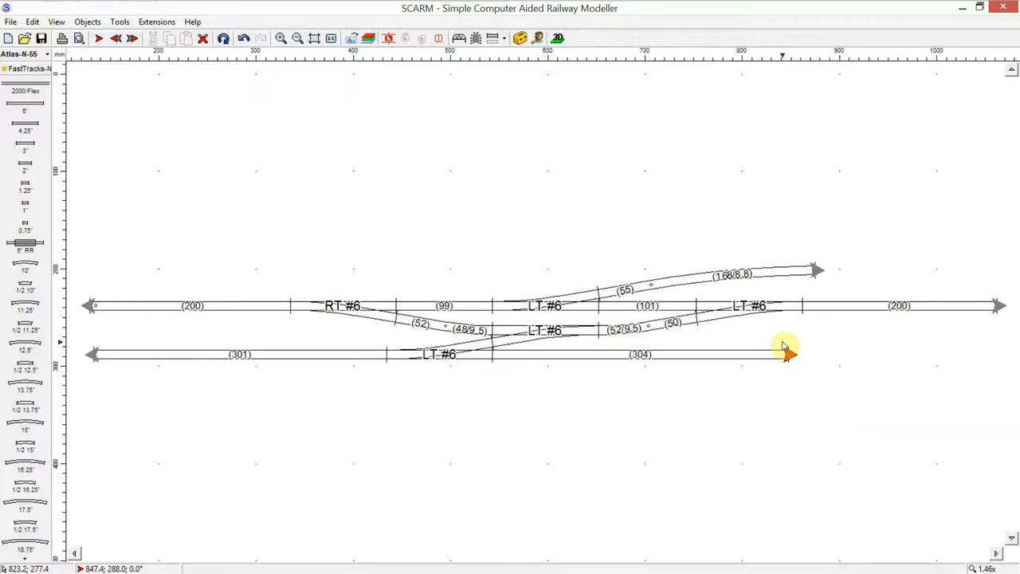
pyautogui.moveTo(534, 325)
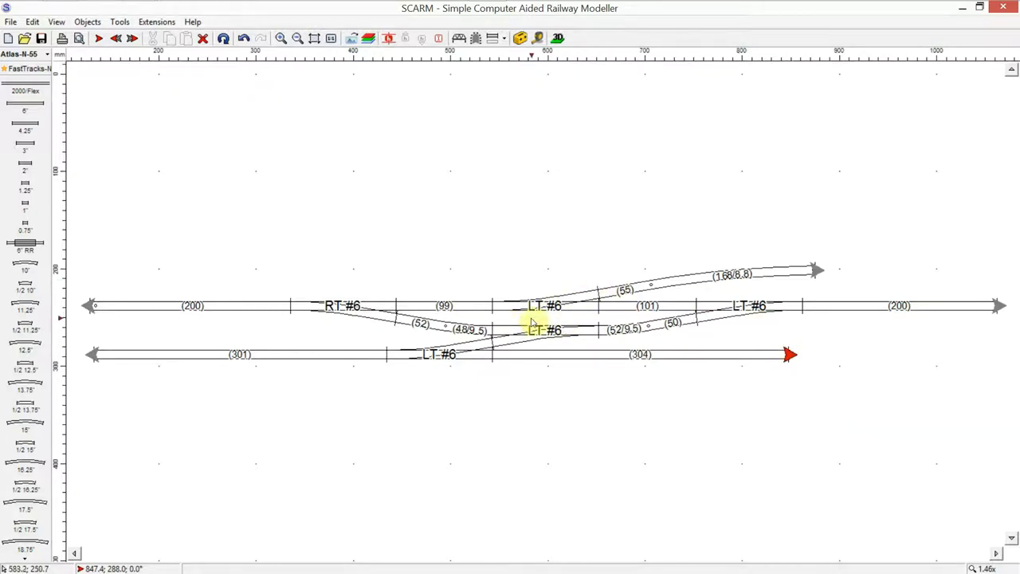
pyautogui.moveTo(672, 287)
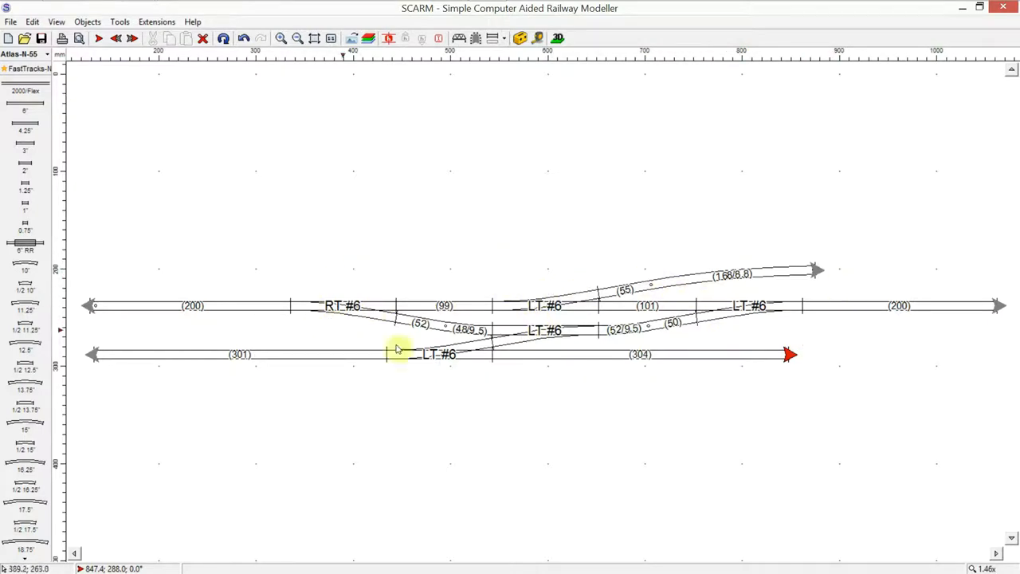
pyautogui.moveTo(278, 292)
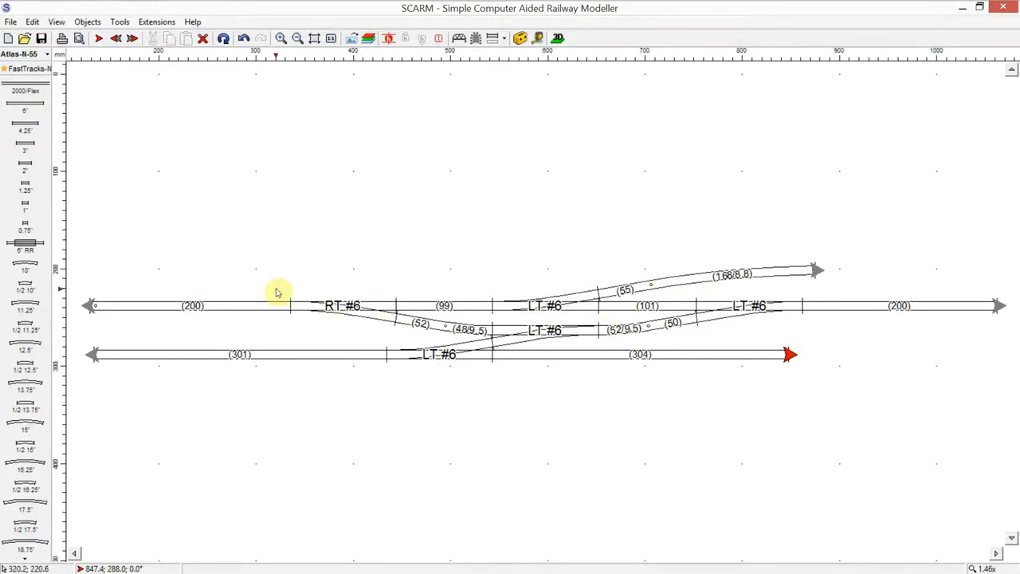
pyautogui.moveTo(362, 311)
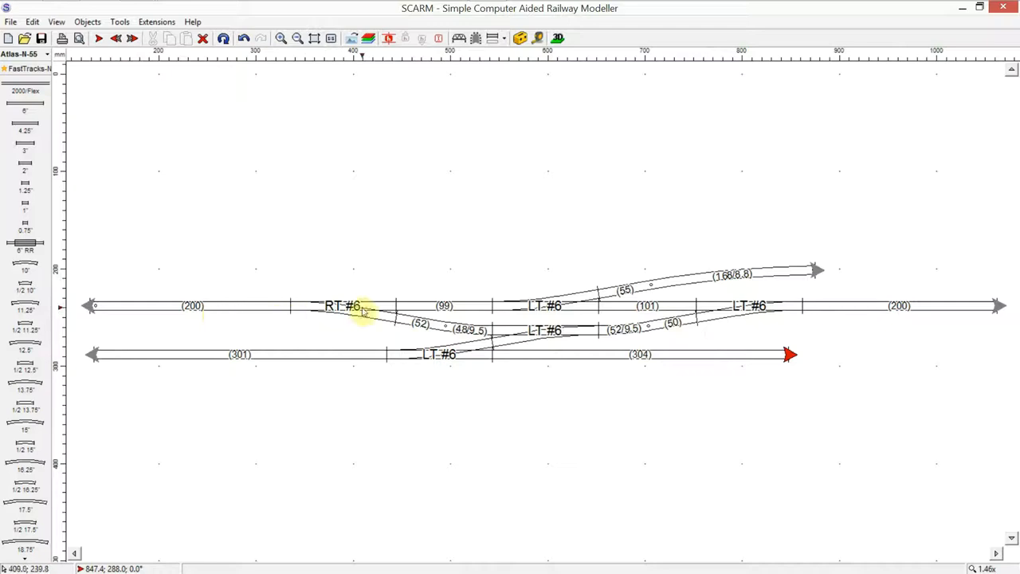
pyautogui.moveTo(333, 163)
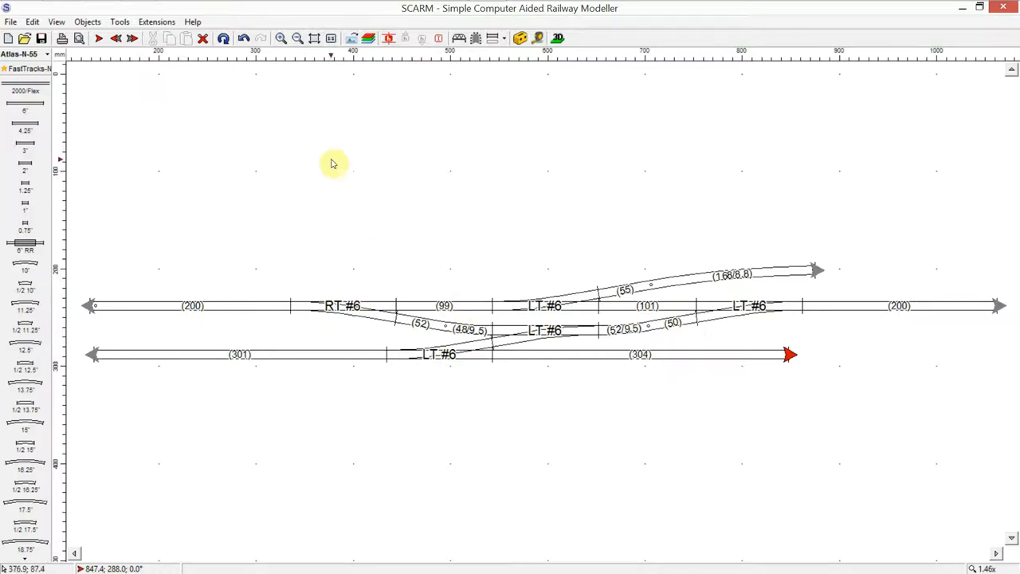
pyautogui.click(157, 22)
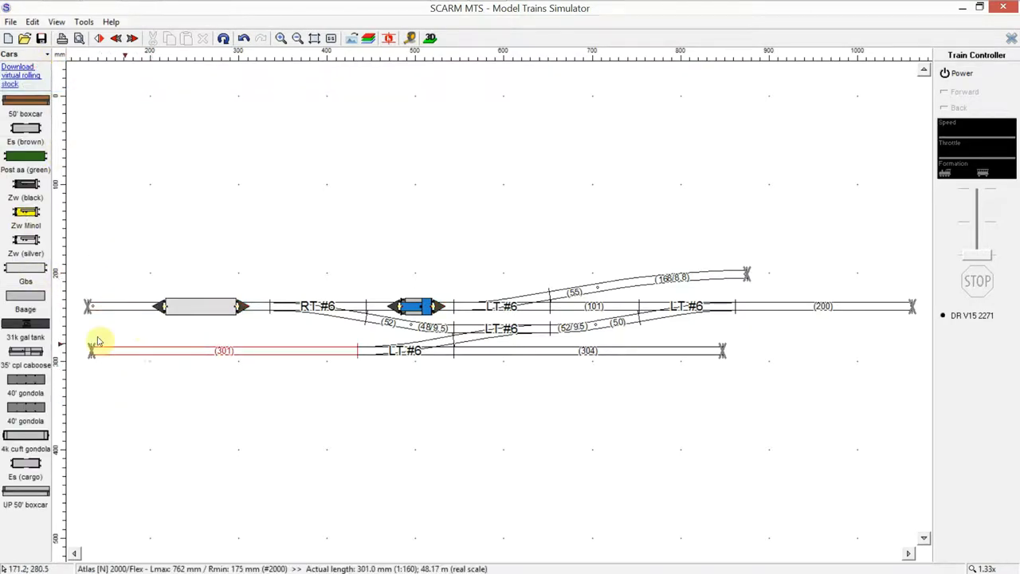
pyautogui.moveTo(25, 387)
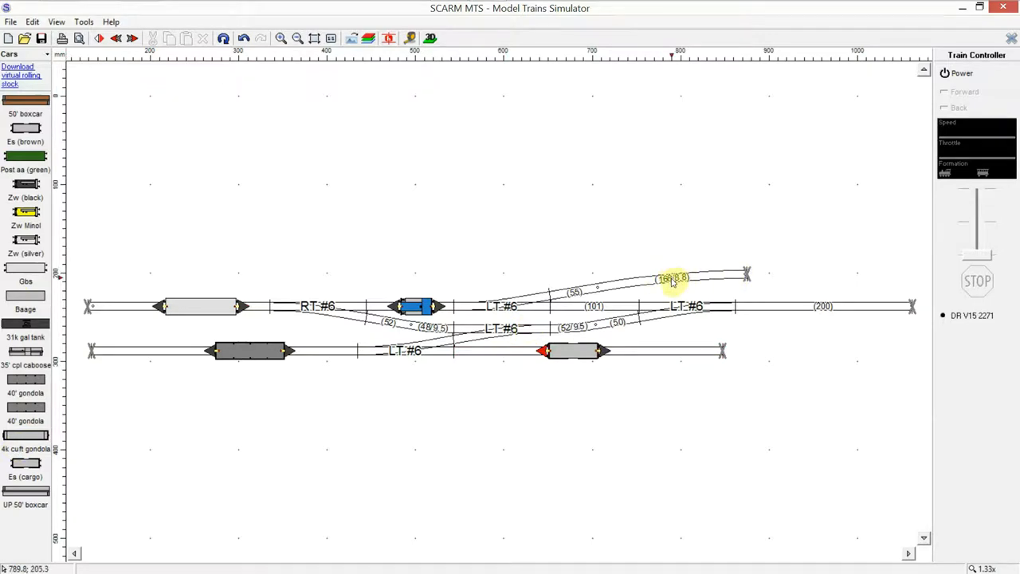
# Place tank cars on the upper curved spur.
pyautogui.click(672, 279)
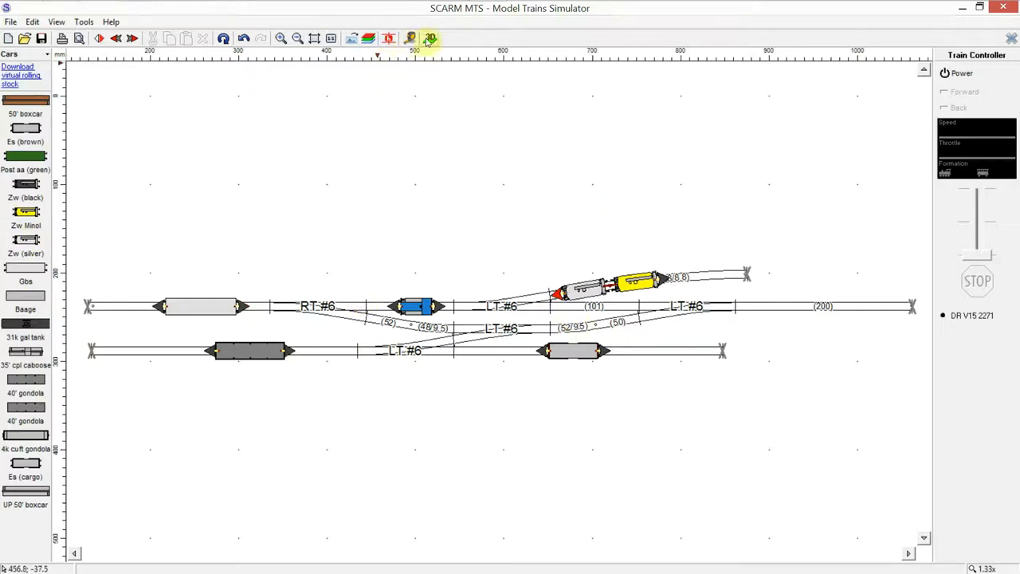
# Open the layout and trains in the 3D Viewer.
pyautogui.click(429, 38)
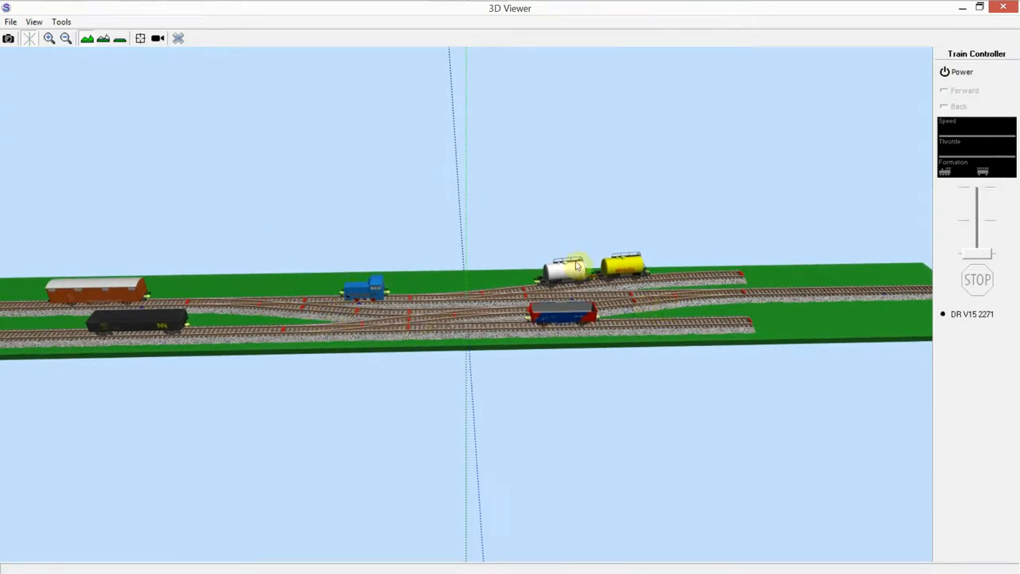
pyautogui.moveTo(784, 208)
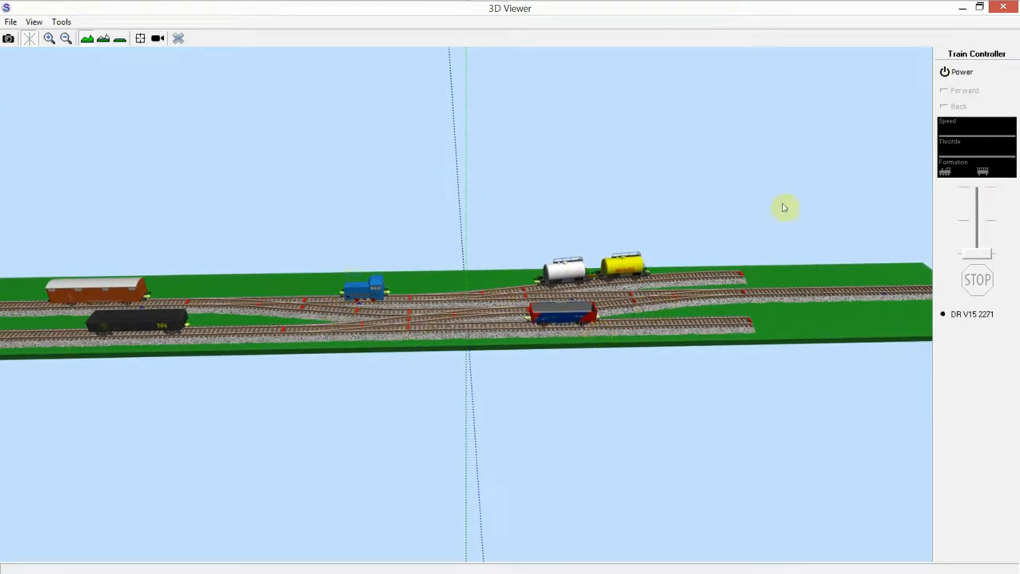
# Power the track, drive the locomotive to the boxcar, then reverse hauling it.
pyautogui.click(945, 72)
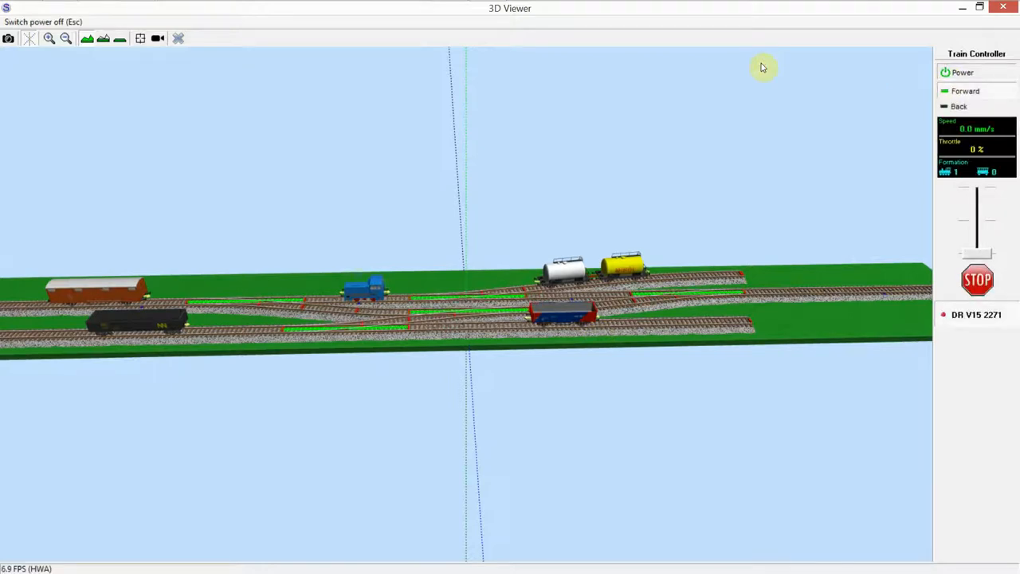
pyautogui.moveTo(977, 253); pyautogui.dragTo(977, 241)
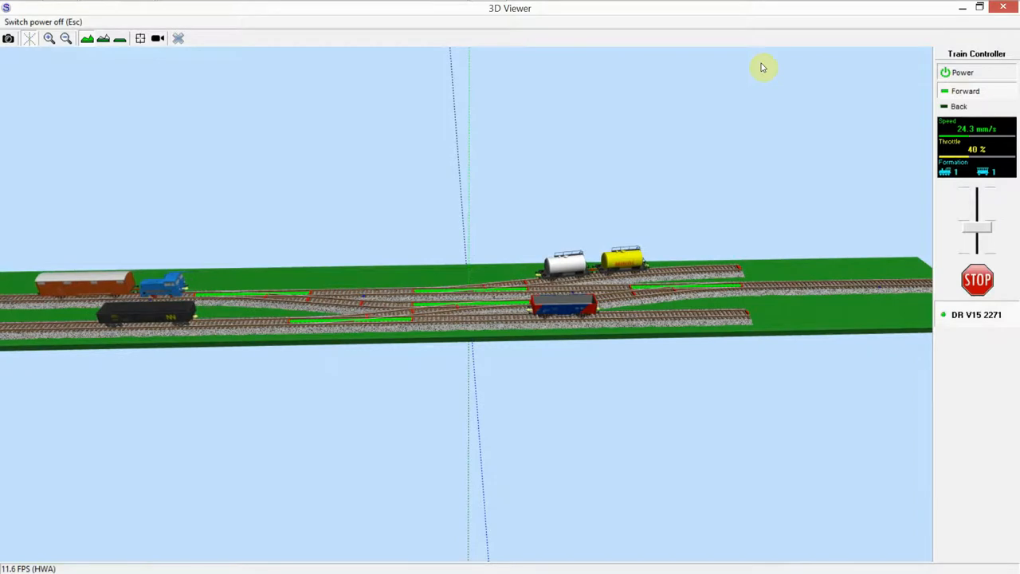
pyautogui.click(977, 279)
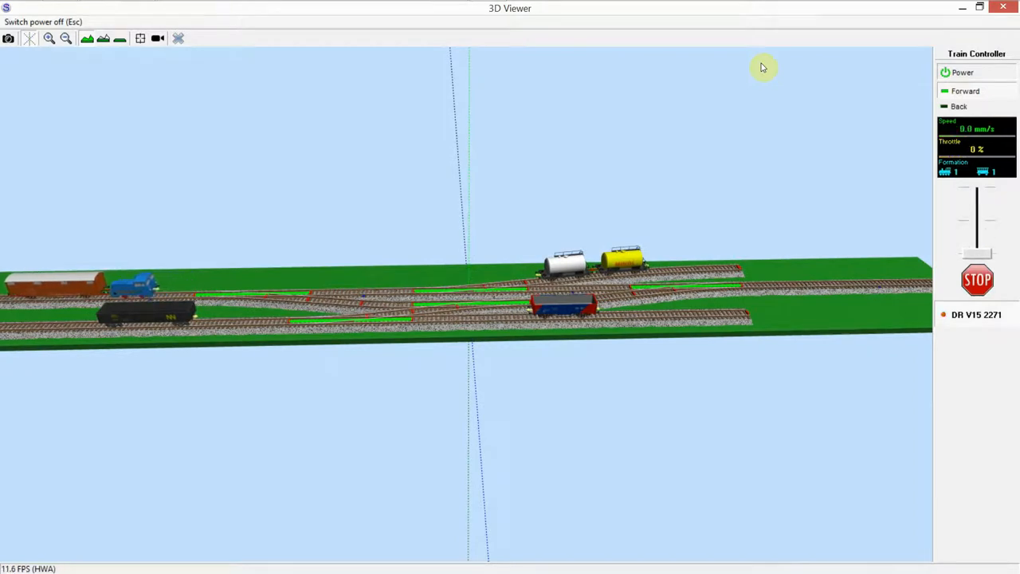
pyautogui.moveTo(764, 91)
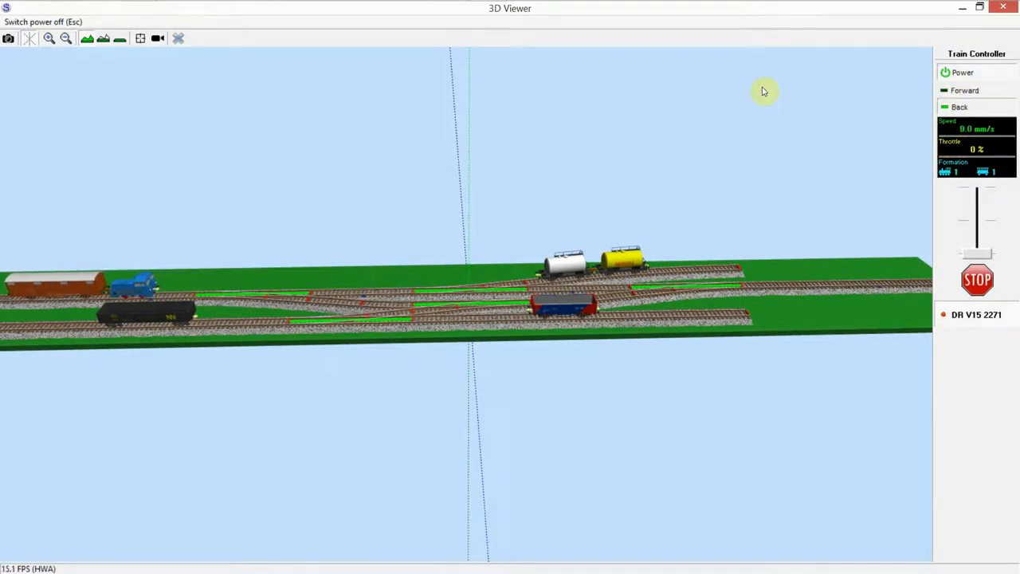
pyautogui.moveTo(977, 254); pyautogui.dragTo(978, 187)
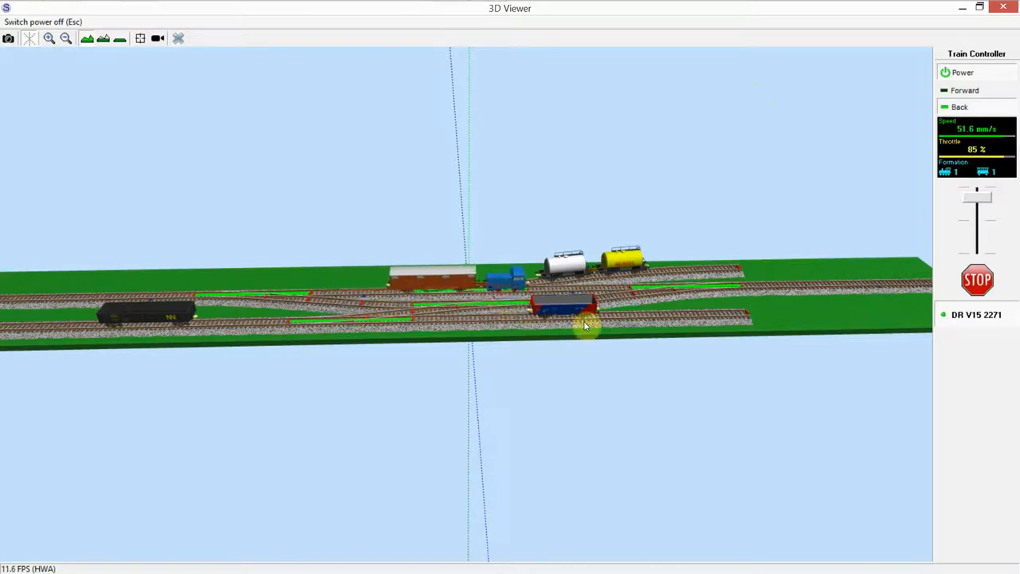
# Stop the train, then ease it slowly back until it reaches the tank cars.
pyautogui.click(977, 280)
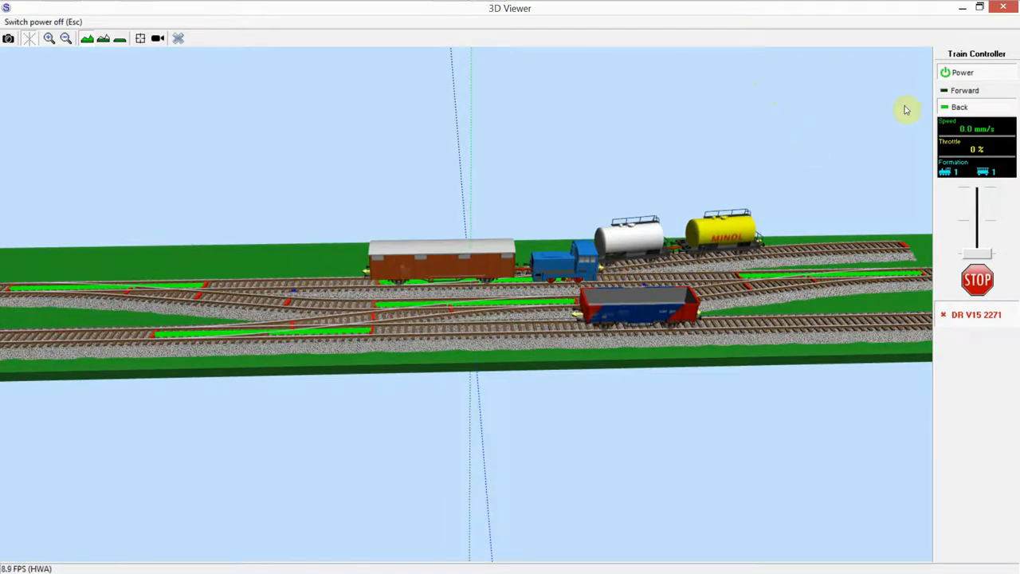
pyautogui.moveTo(765, 75)
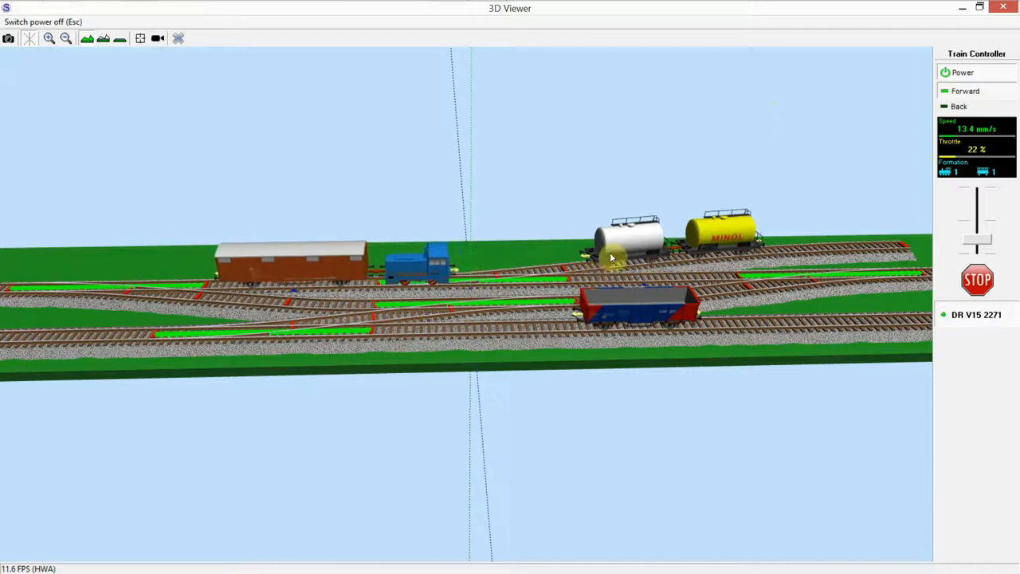
pyautogui.moveTo(452, 284)
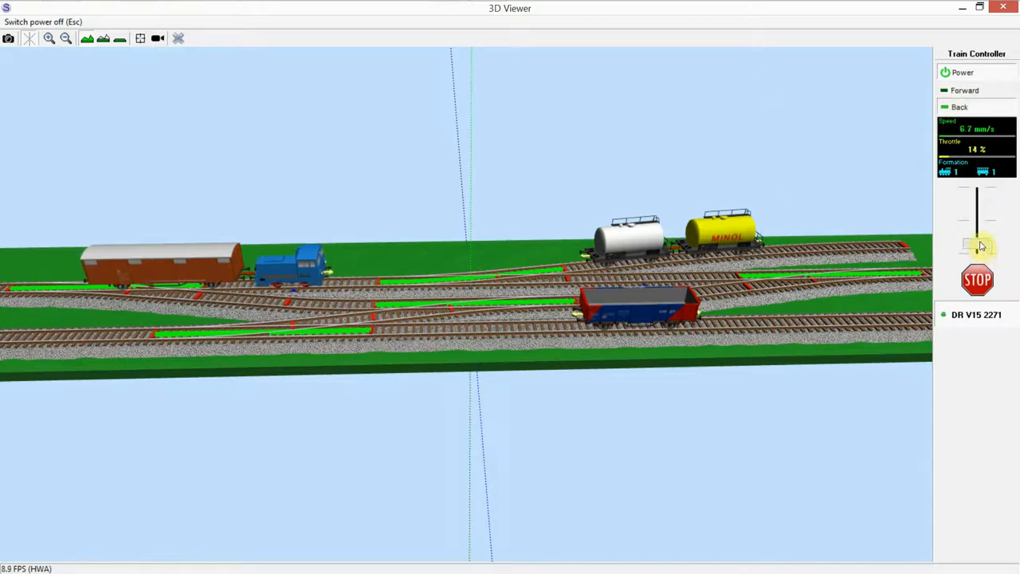
pyautogui.moveTo(977, 247); pyautogui.dragTo(977, 239)
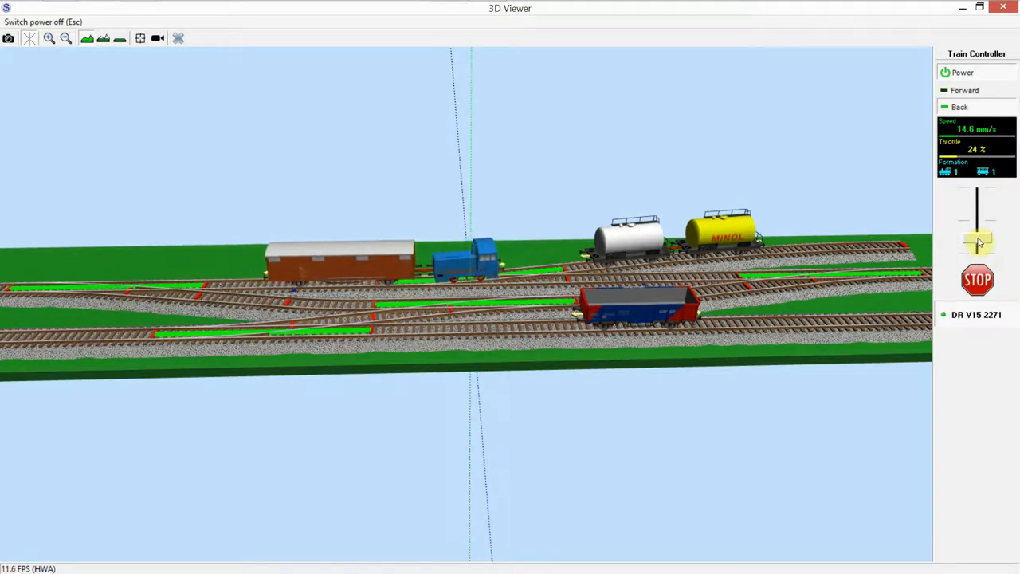
pyautogui.click(978, 247)
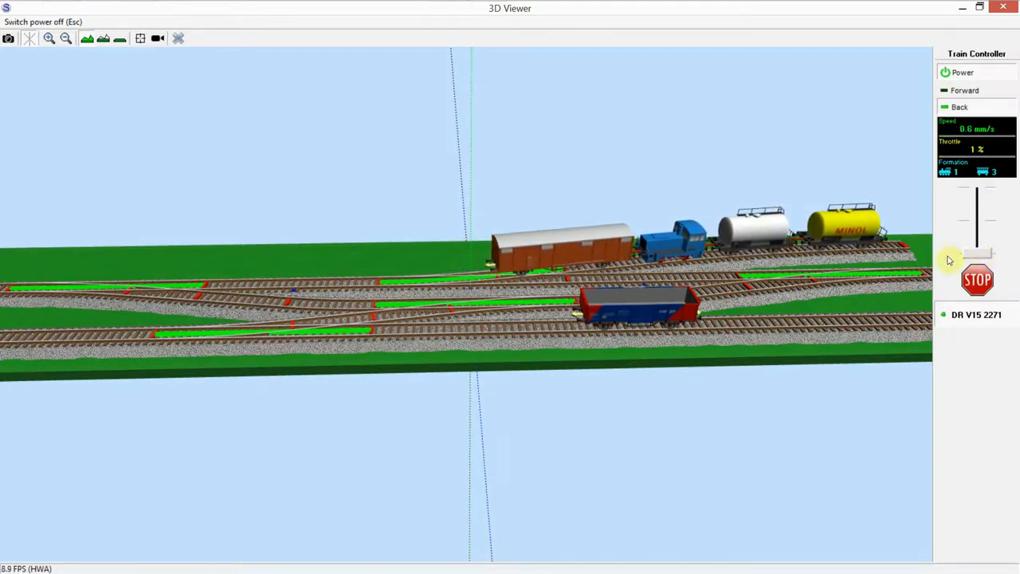
pyautogui.moveTo(573, 198)
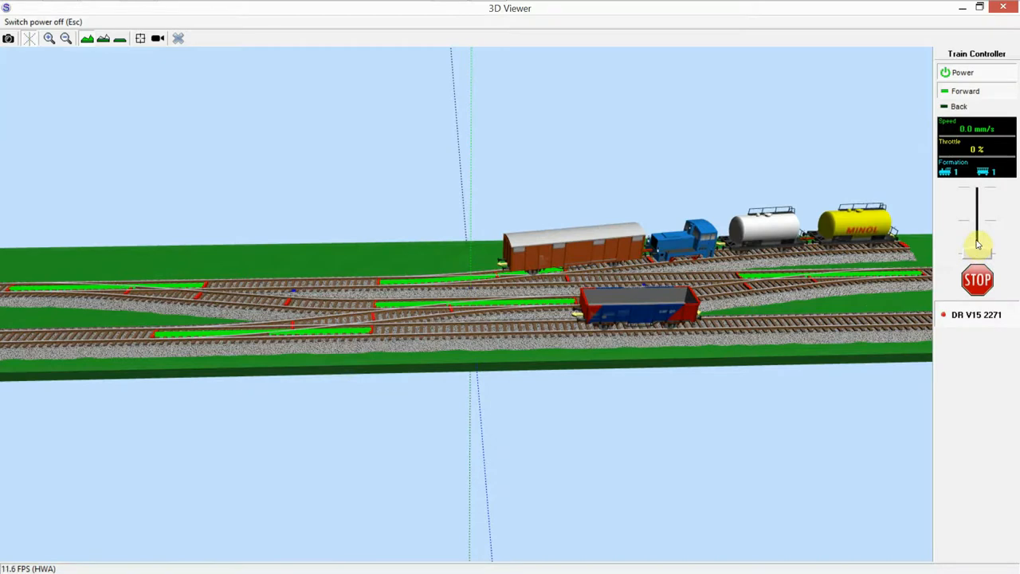
# Pull the locomotive and boxcar forward away from the tank cars, then stop.
pyautogui.moveTo(977, 244); pyautogui.dragTo(977, 255)
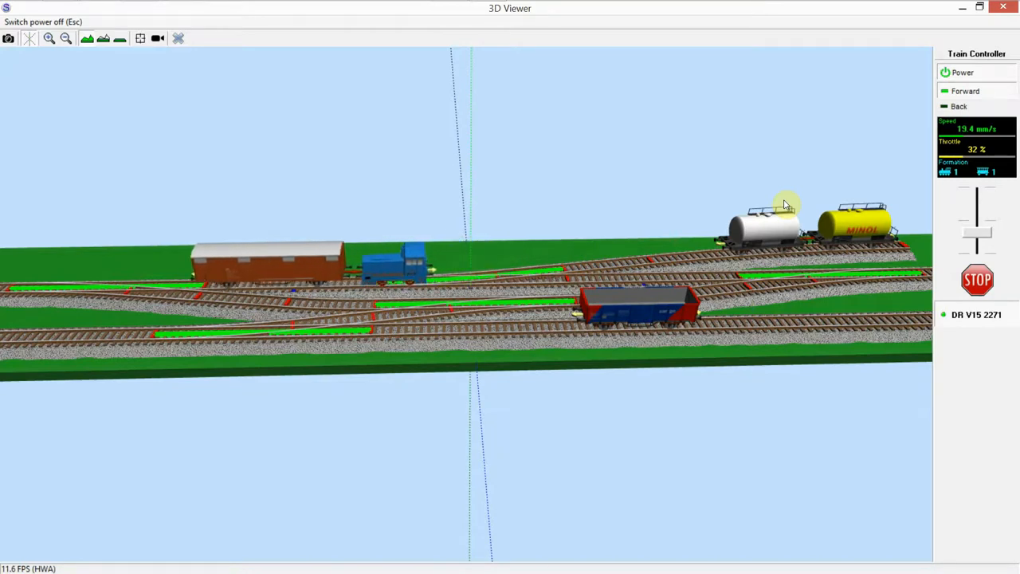
pyautogui.click(977, 279)
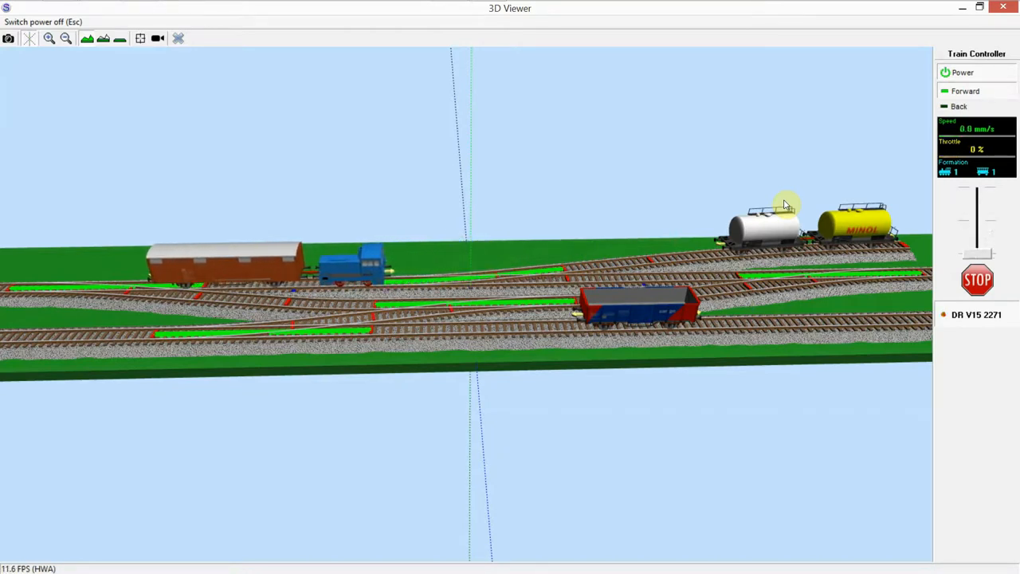
pyautogui.moveTo(437, 225)
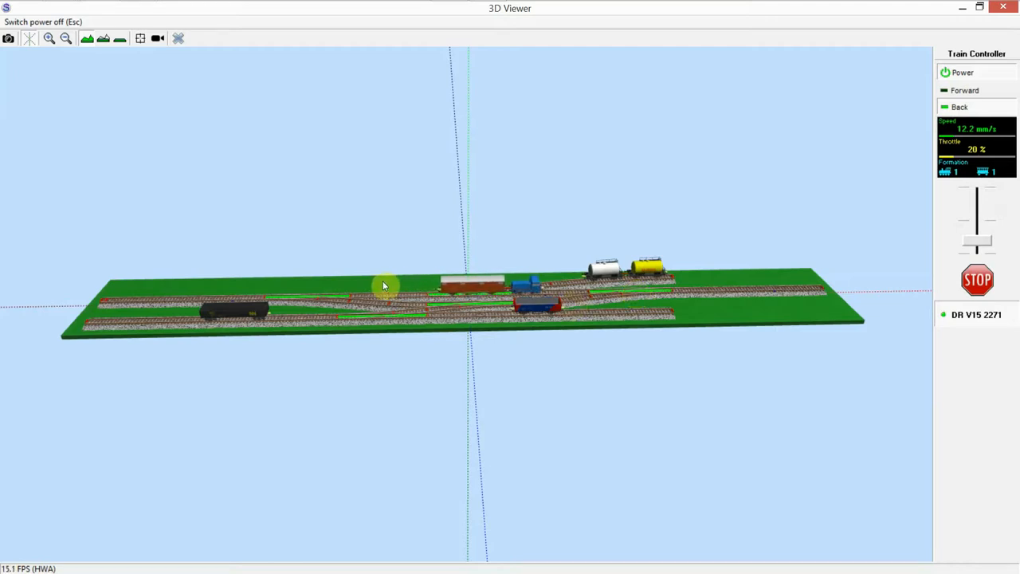
pyautogui.moveTo(574, 290)
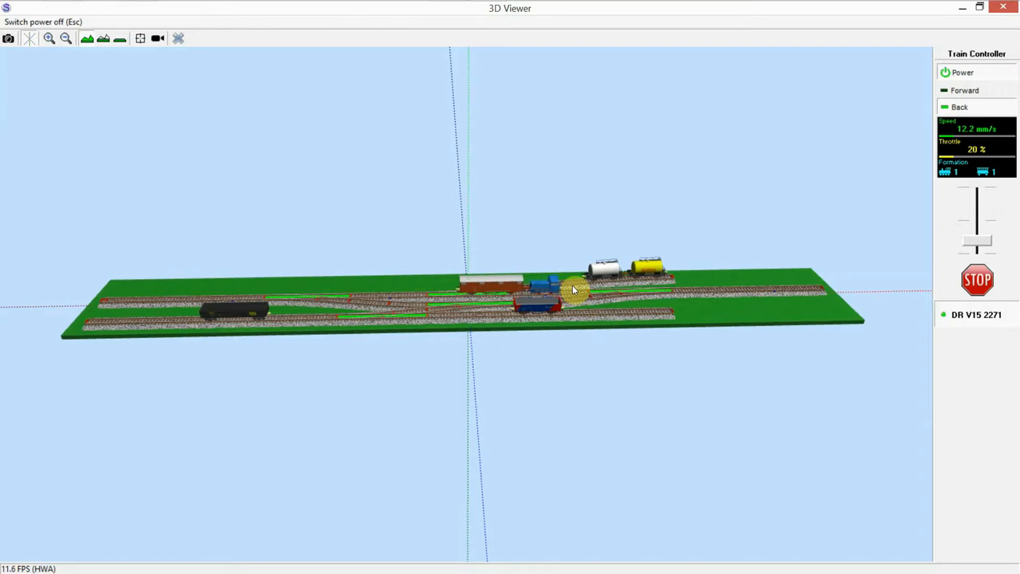
pyautogui.moveTo(725, 320)
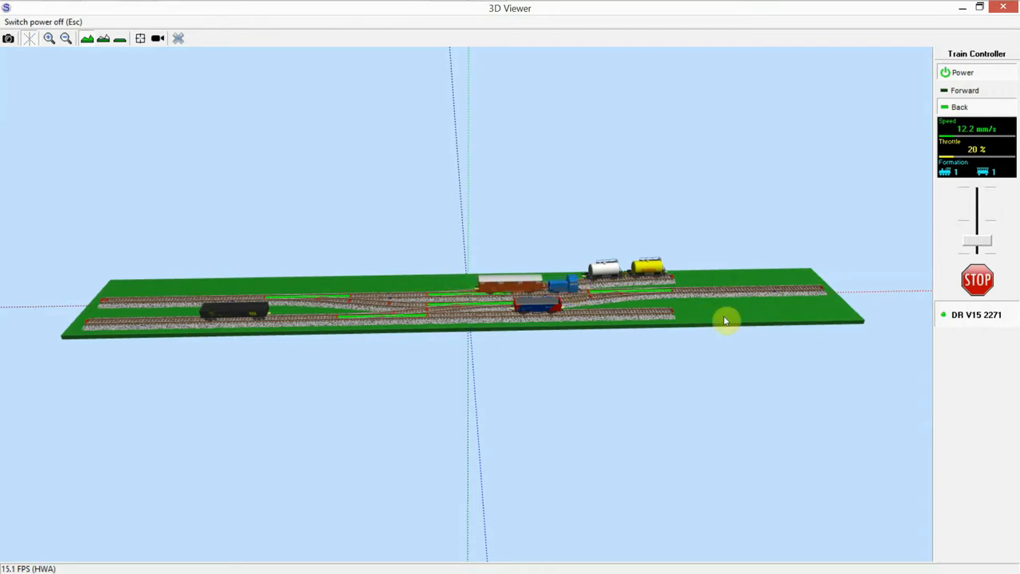
pyautogui.moveTo(558, 303)
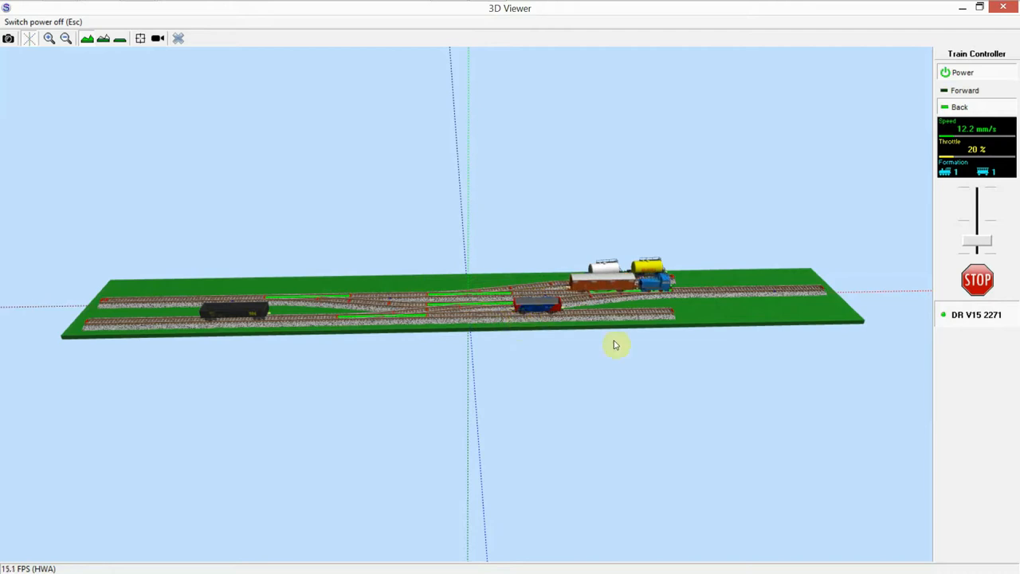
pyautogui.moveTo(781, 342)
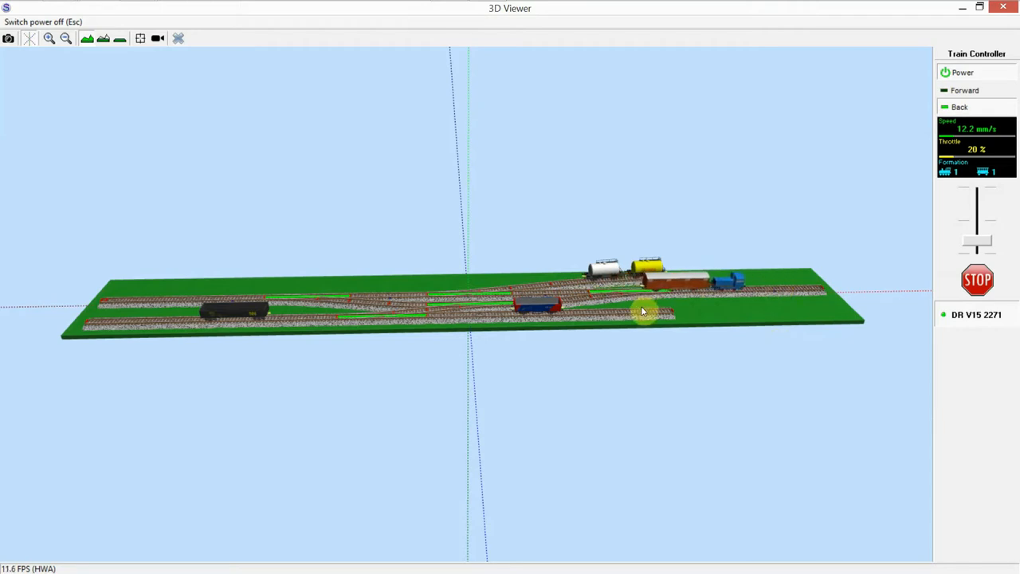
pyautogui.moveTo(775, 337)
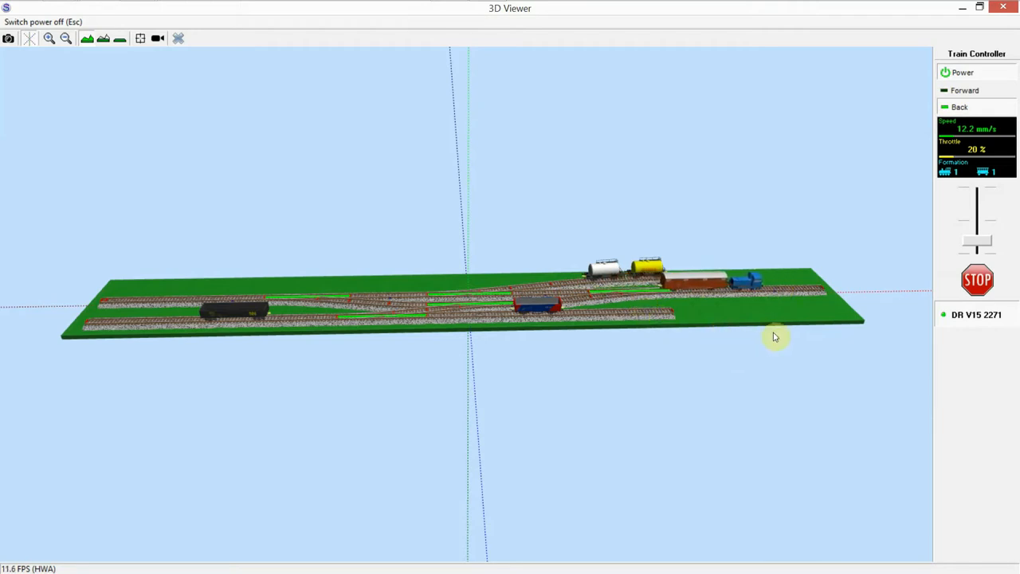